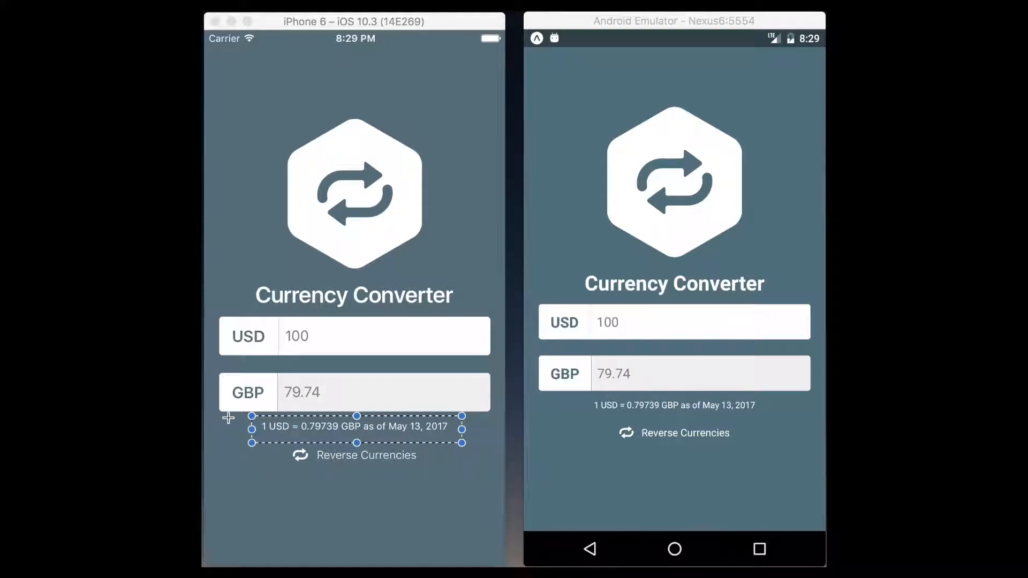
pyautogui.moveTo(306, 420)
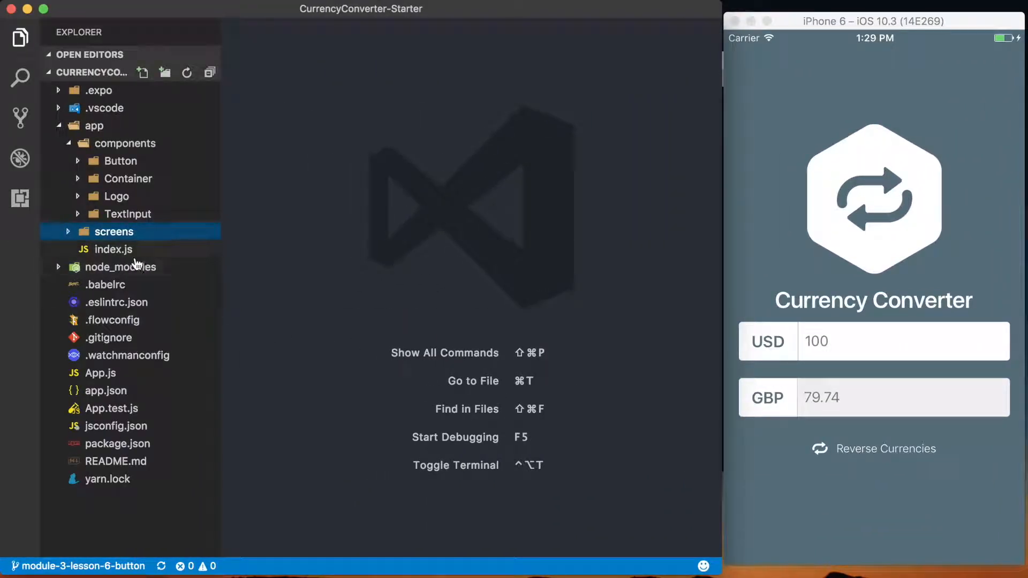
# Open Home.js and define TEMP_CONVERSION_RATE = 0.7974 and TEMP_CONVERSION_DATE = new Date().
pyautogui.click(114, 231)
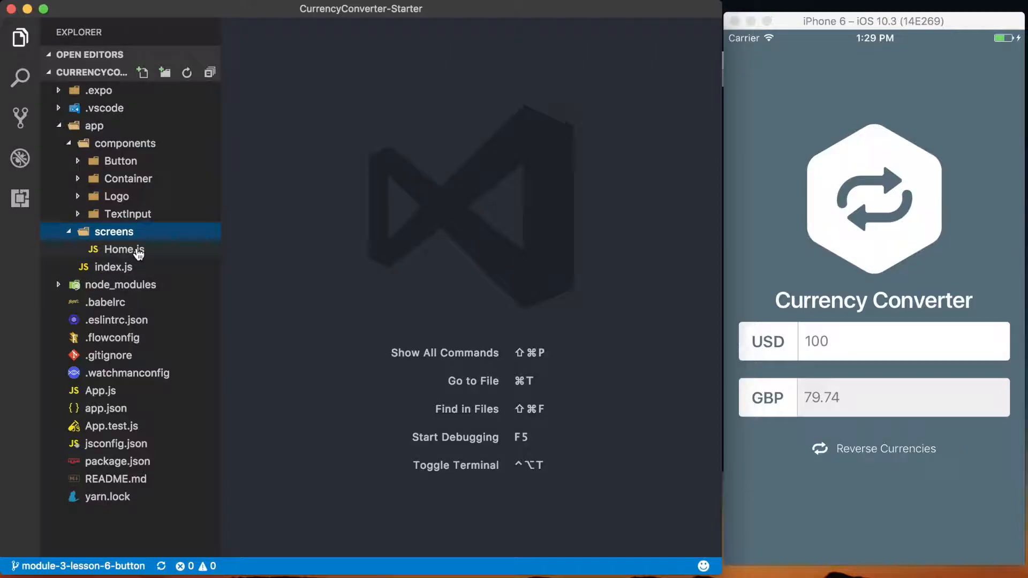
pyautogui.doubleClick(123, 249)
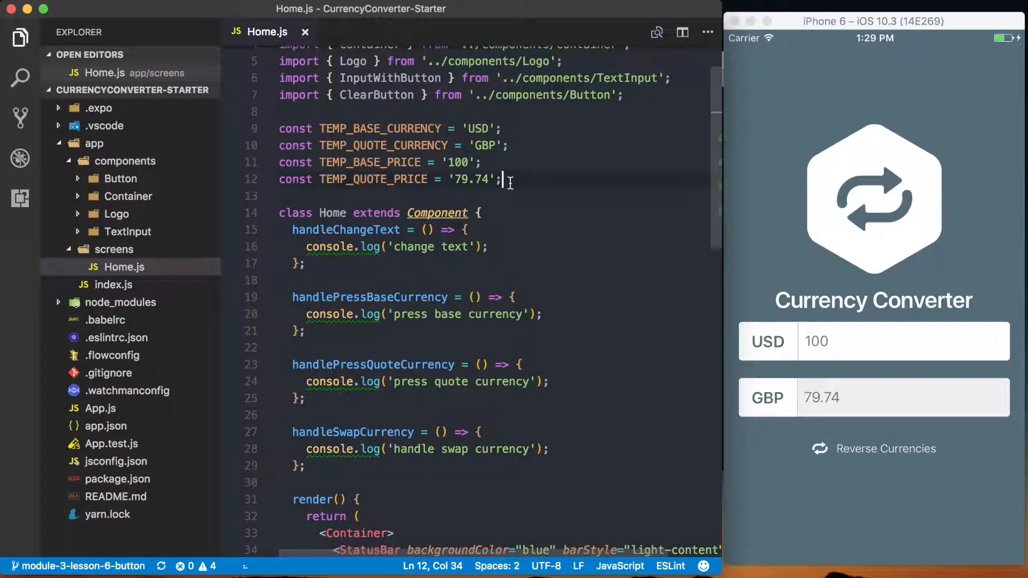
pyautogui.write('const TEMP_')
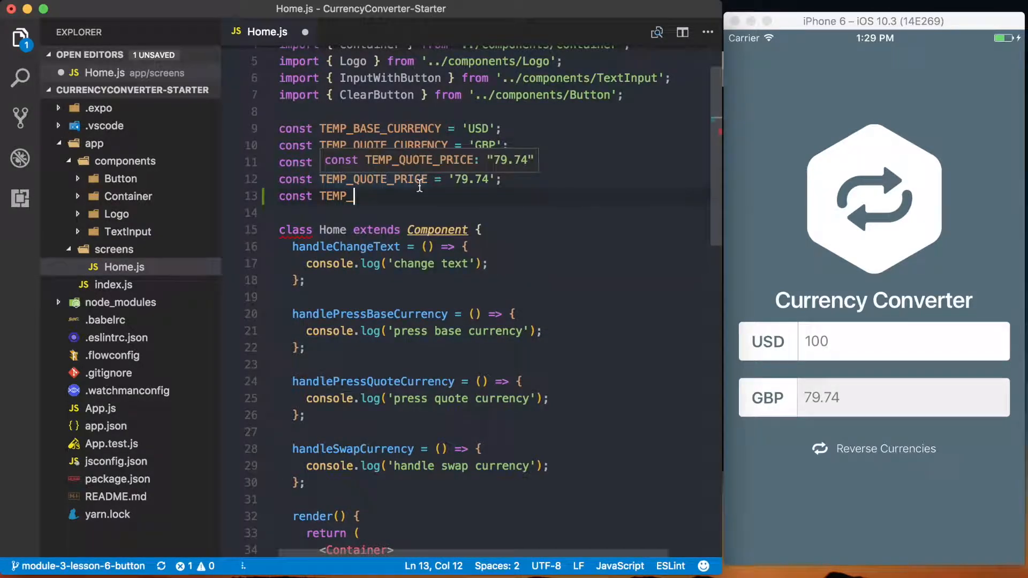
pyautogui.write('CONVERT')
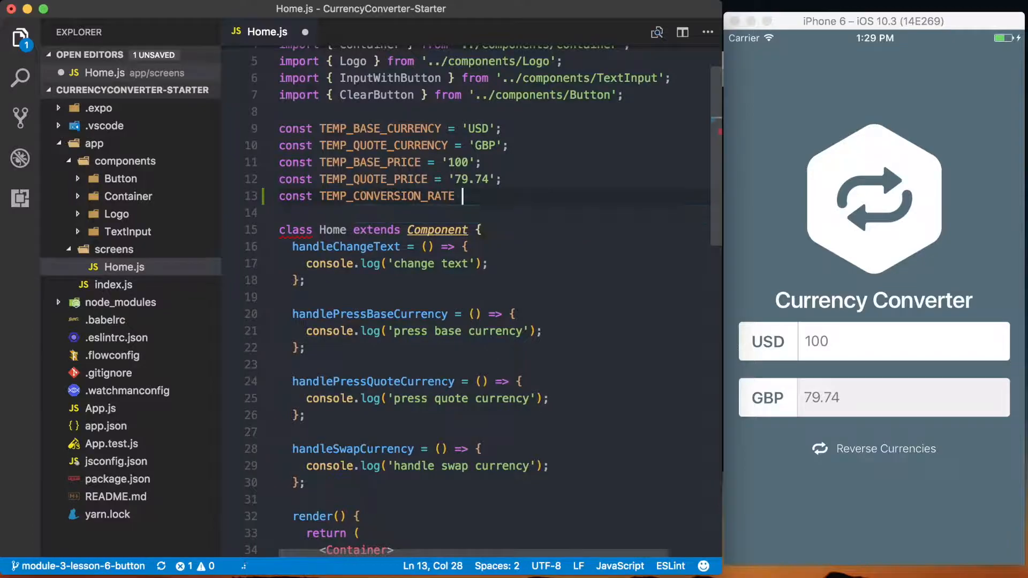
pyautogui.write('= 0.')
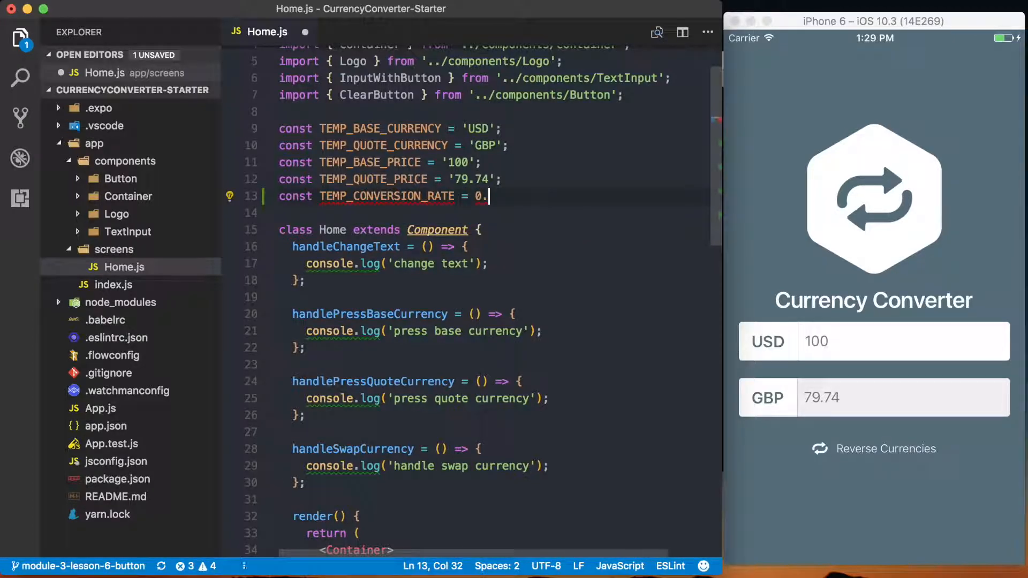
pyautogui.write('79')
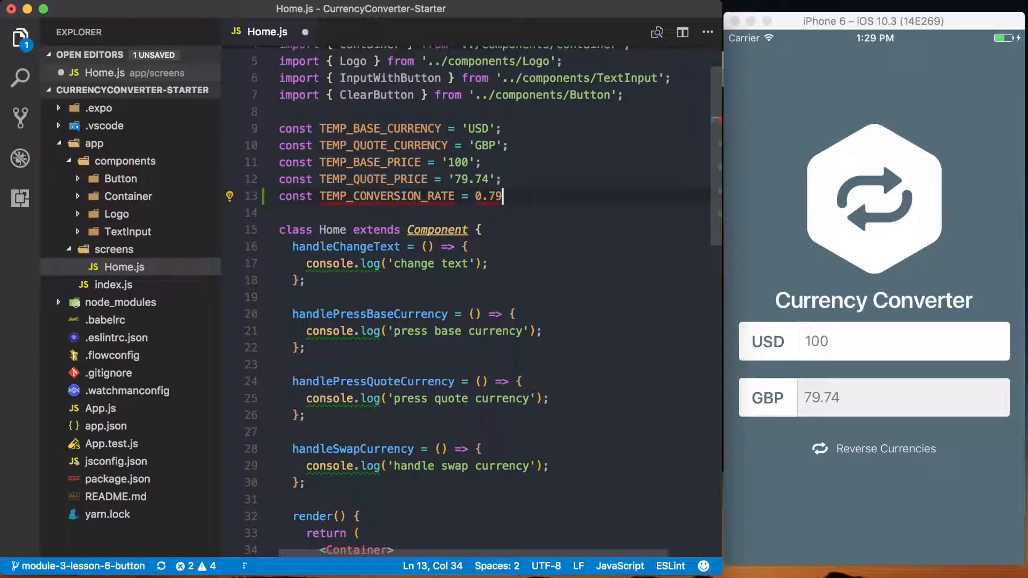
pyautogui.write('74;')
pyautogui.click(494, 213)
pyautogui.write('const')
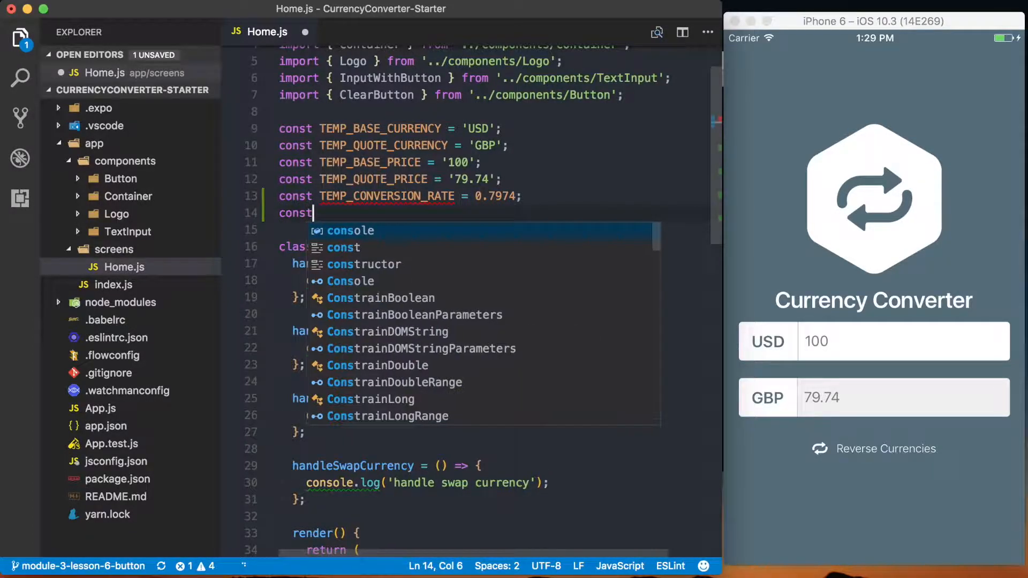
pyautogui.write('TEMP_CONVERSIO')
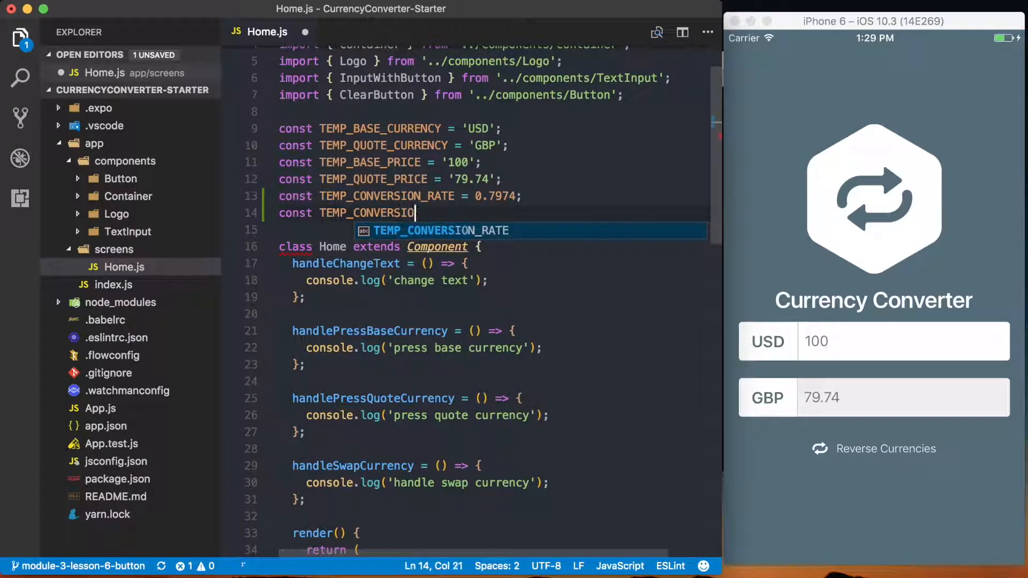
pyautogui.write('N_DATE = new')
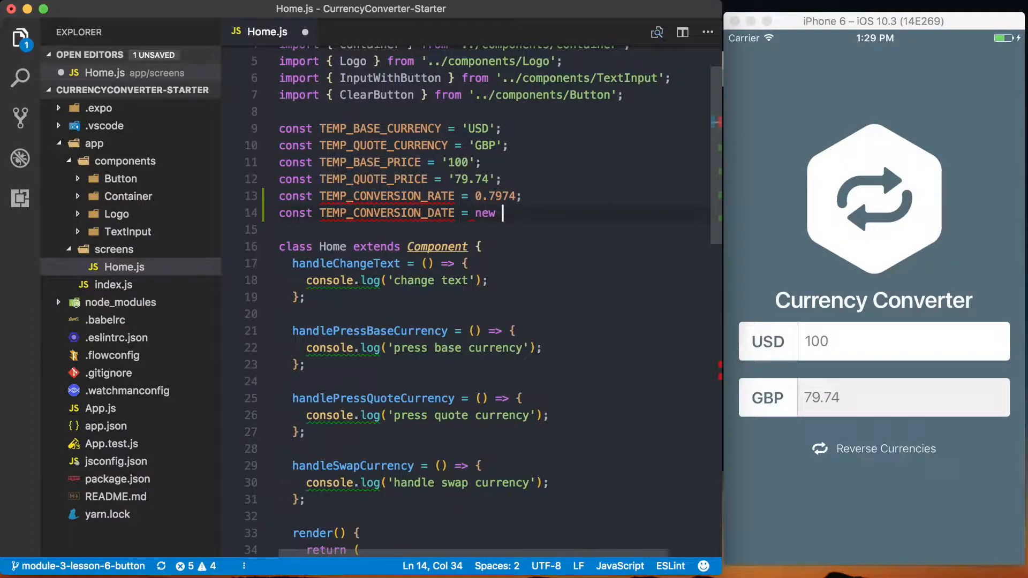
pyautogui.write('Date();')
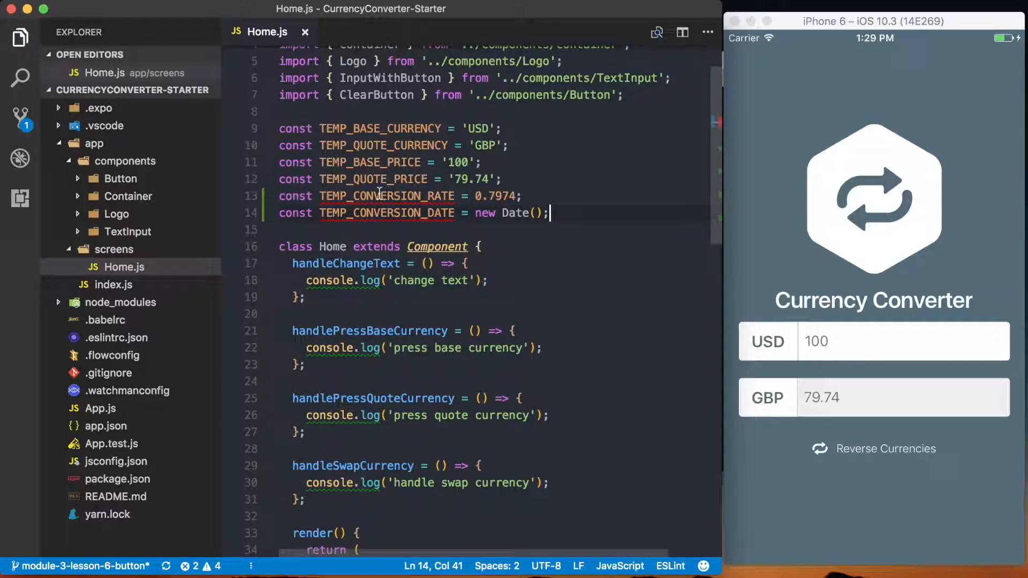
# Create a components/Text folder holding index.js, styles.js and LastConverted.js.
pyautogui.rightClick(125, 160)
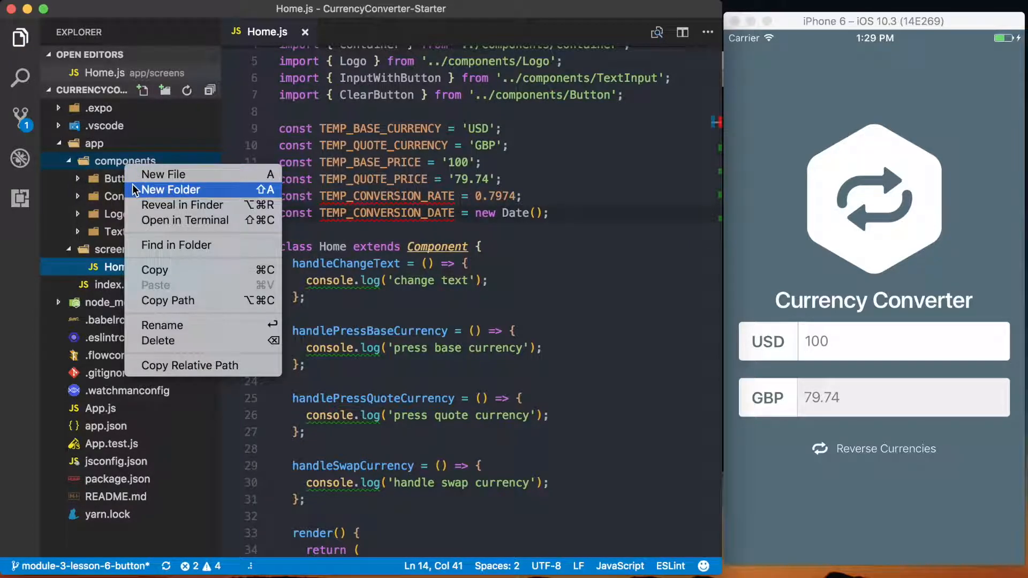
pyautogui.click(170, 189)
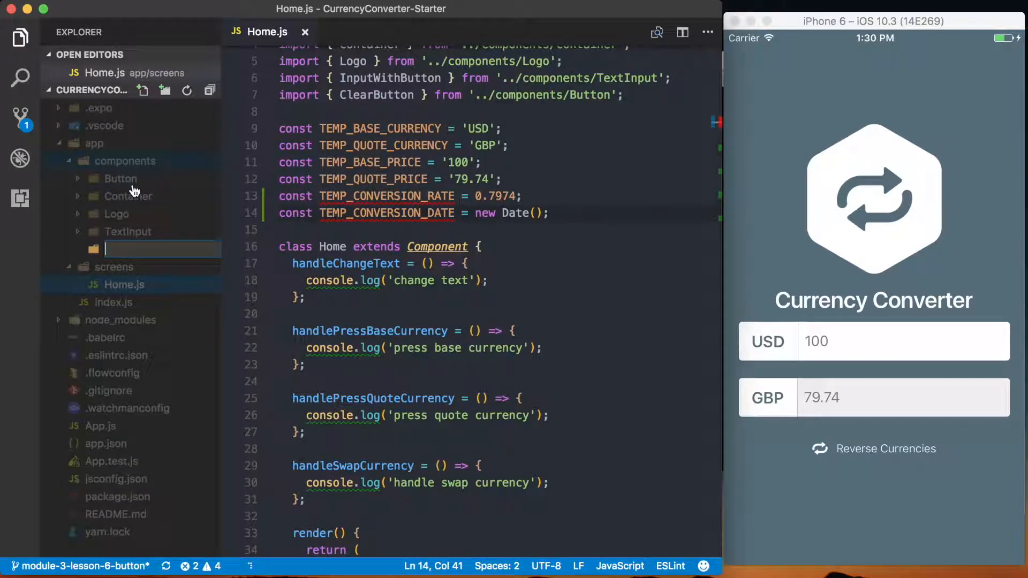
pyautogui.write('Te')
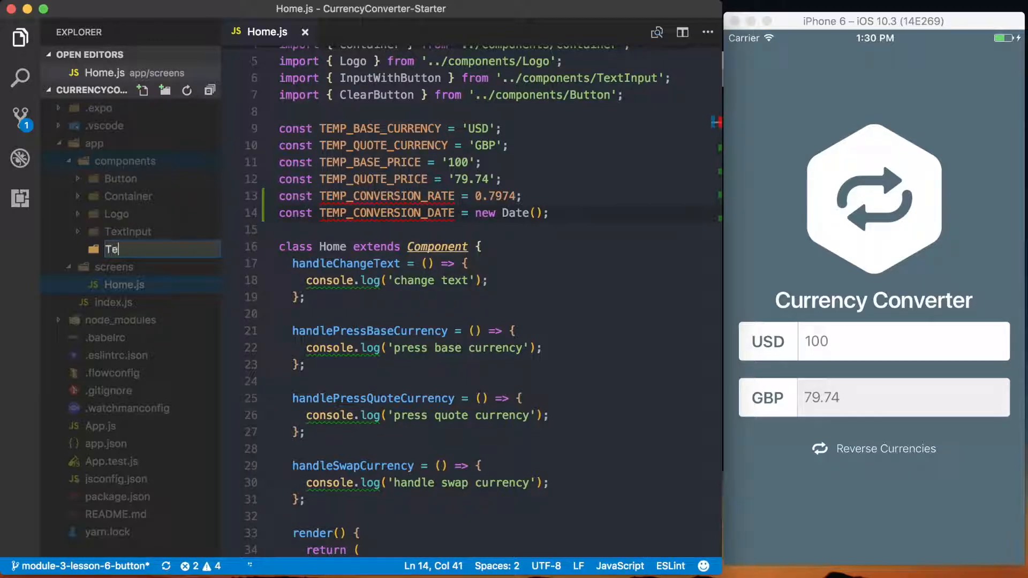
pyautogui.write('xt')
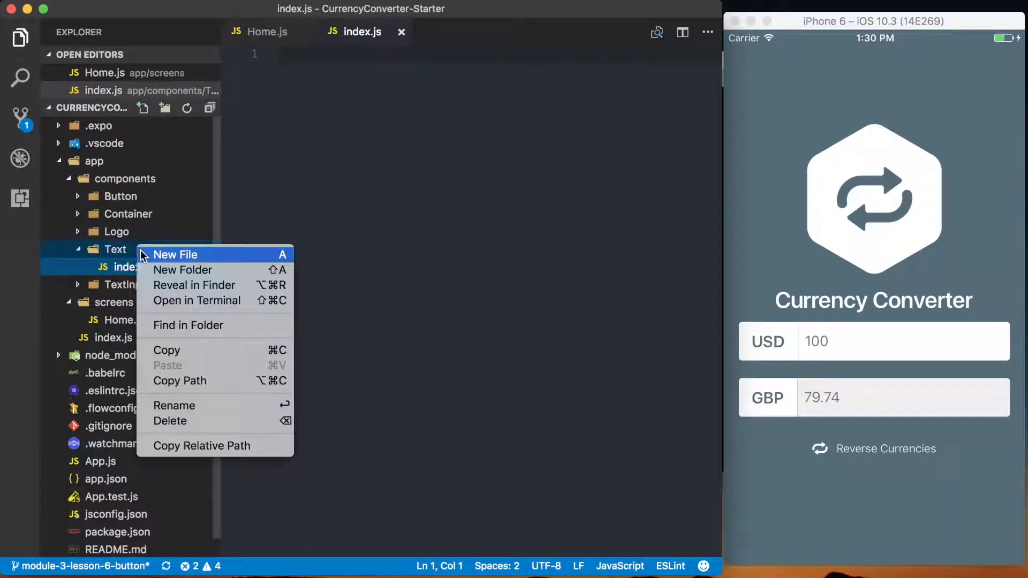
pyautogui.click(176, 255)
pyautogui.write('C')
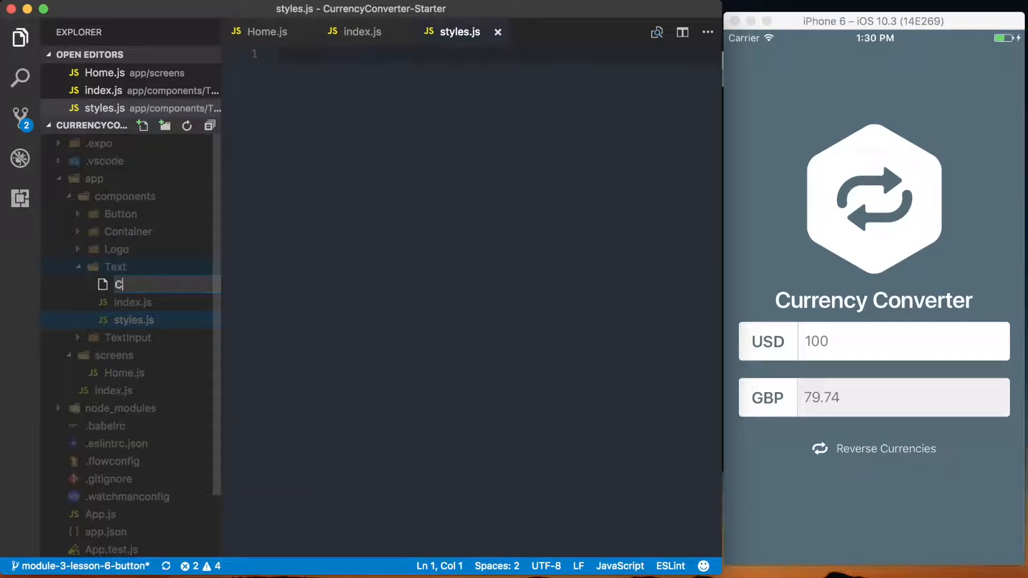
pyautogui.write('astCon')
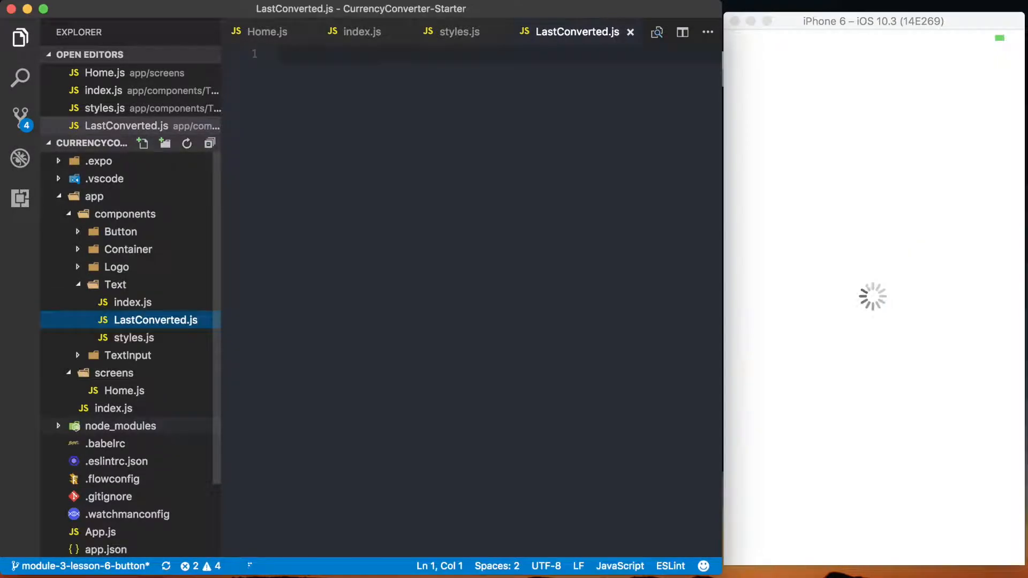
# Write Text/index.js to import LastConverted and styles and export { LastConverted, styles }.
pyautogui.click(363, 32)
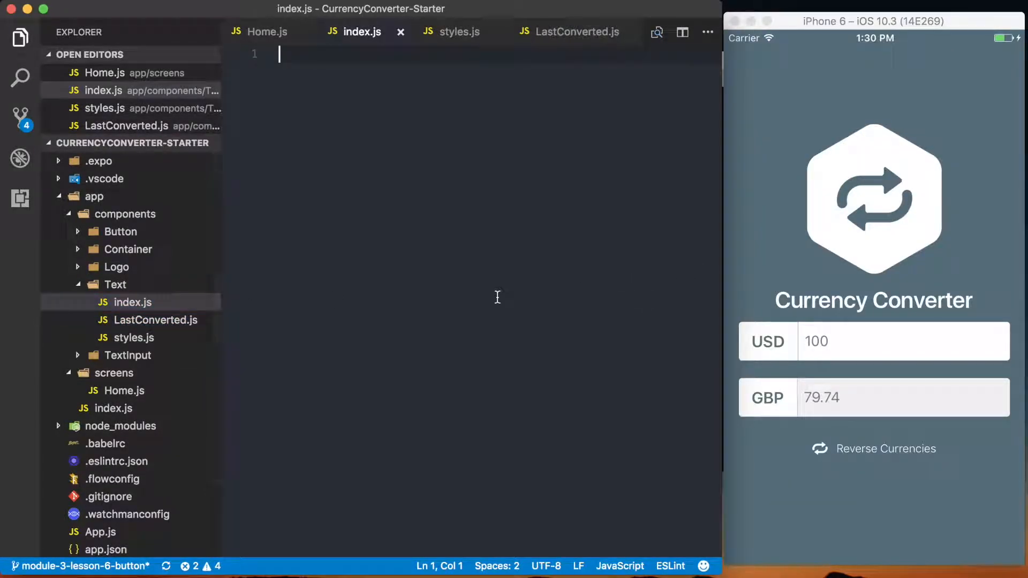
pyautogui.write('import LastC')
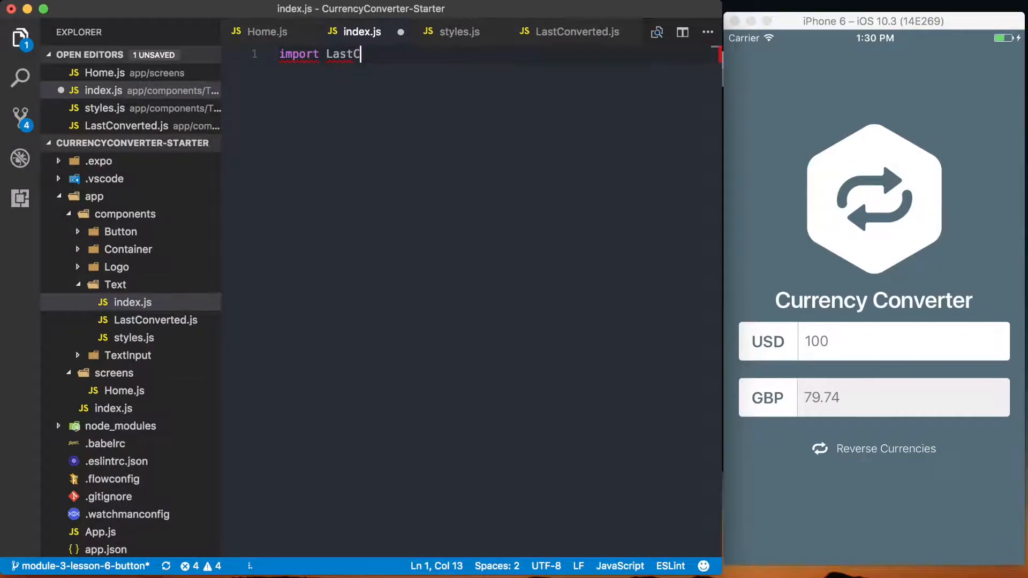
pyautogui.write('onverted')
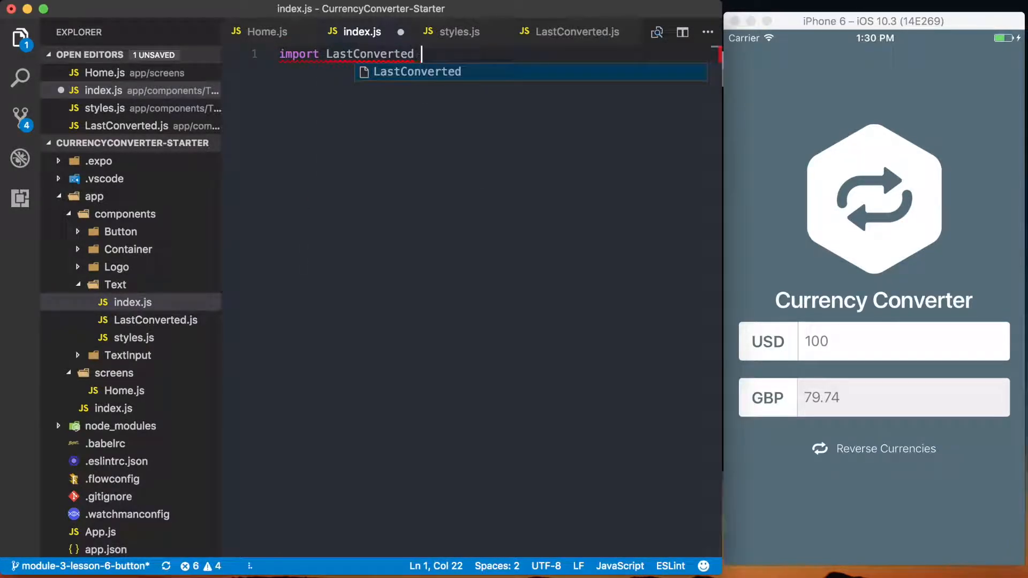
pyautogui.write("from './LastCo")
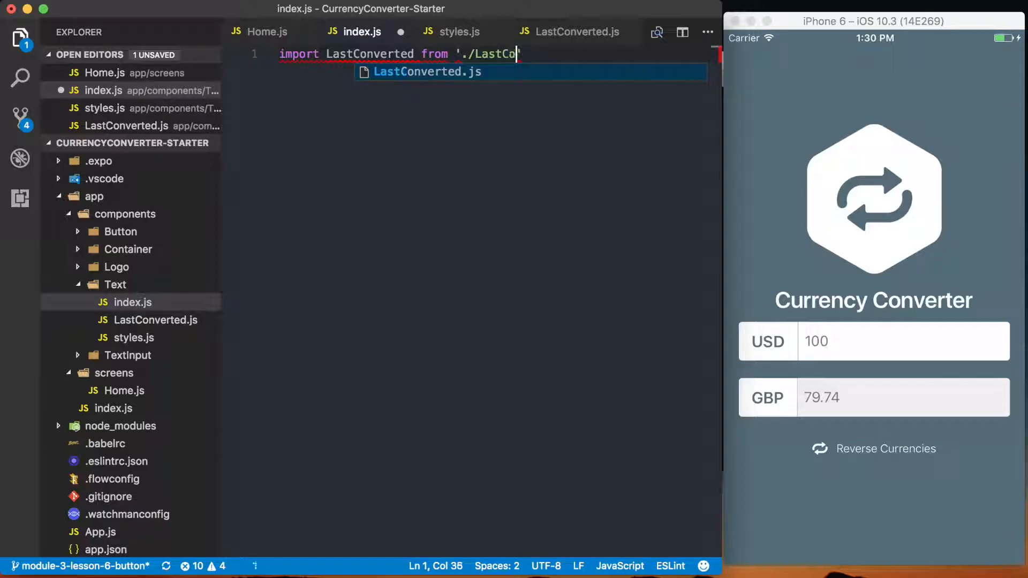
pyautogui.write('nverted')
pyautogui.click(490, 70)
pyautogui.write("import styles from './styles';")
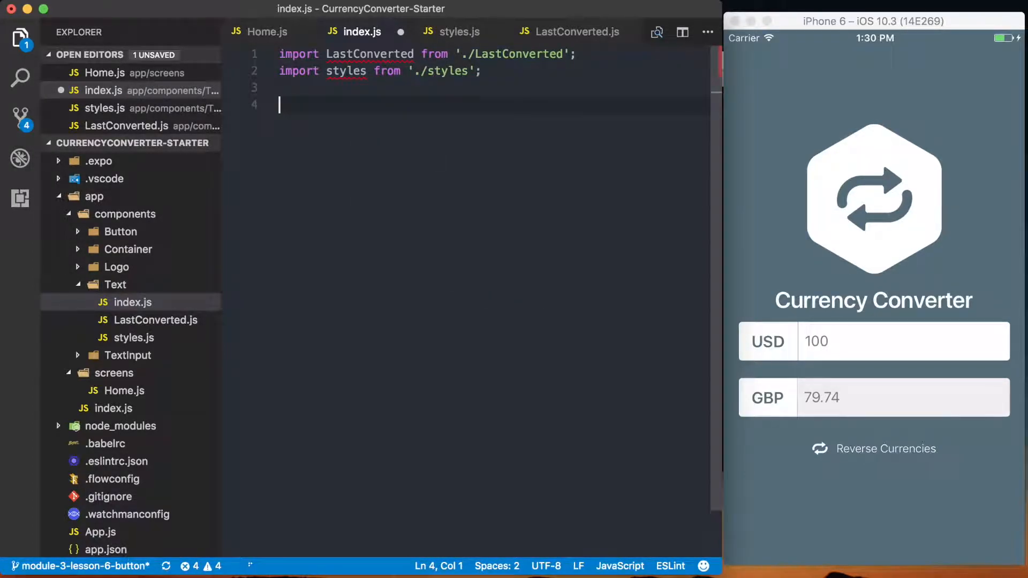
pyautogui.write('export')
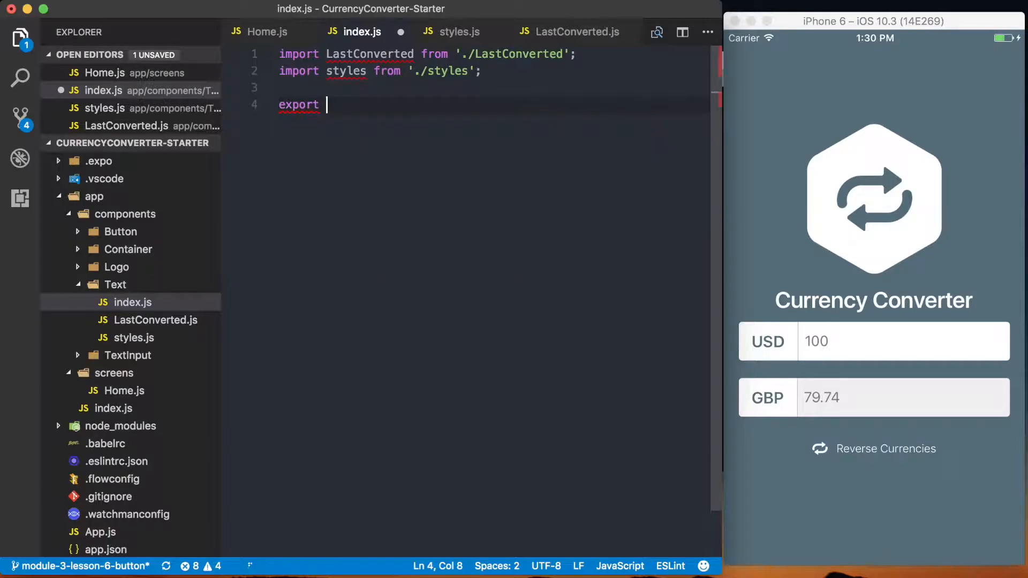
pyautogui.write('{ LastConverted}')
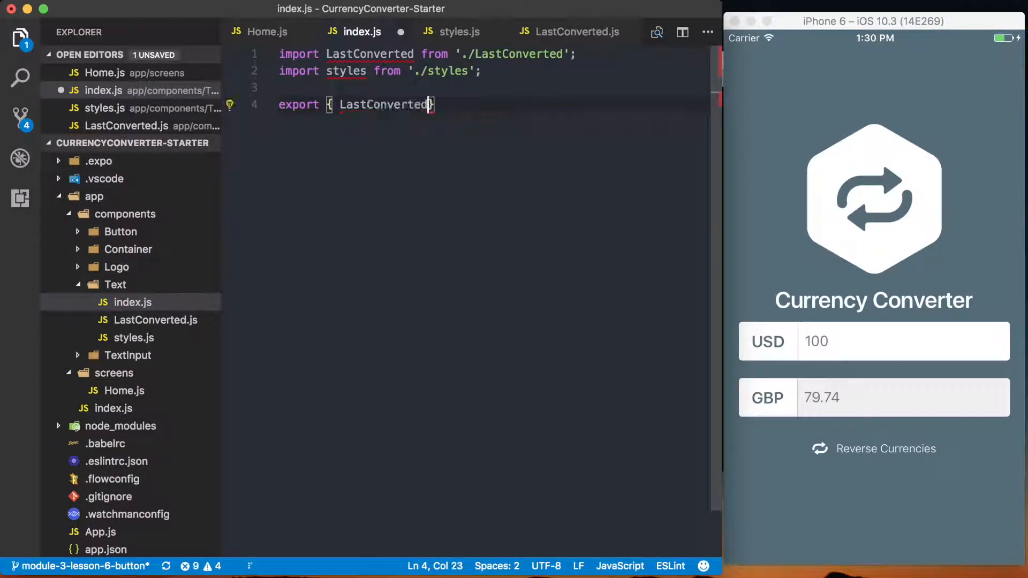
pyautogui.write(', styles };')
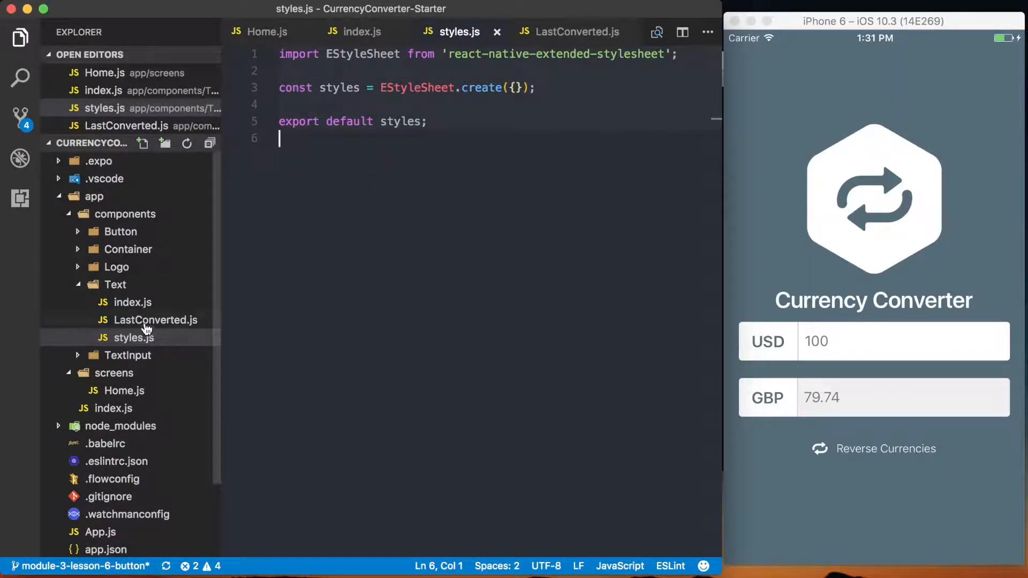
# Add imports for React, Text from react-native, moment, and './styles' to LastConverted.js.
pyautogui.click(155, 320)
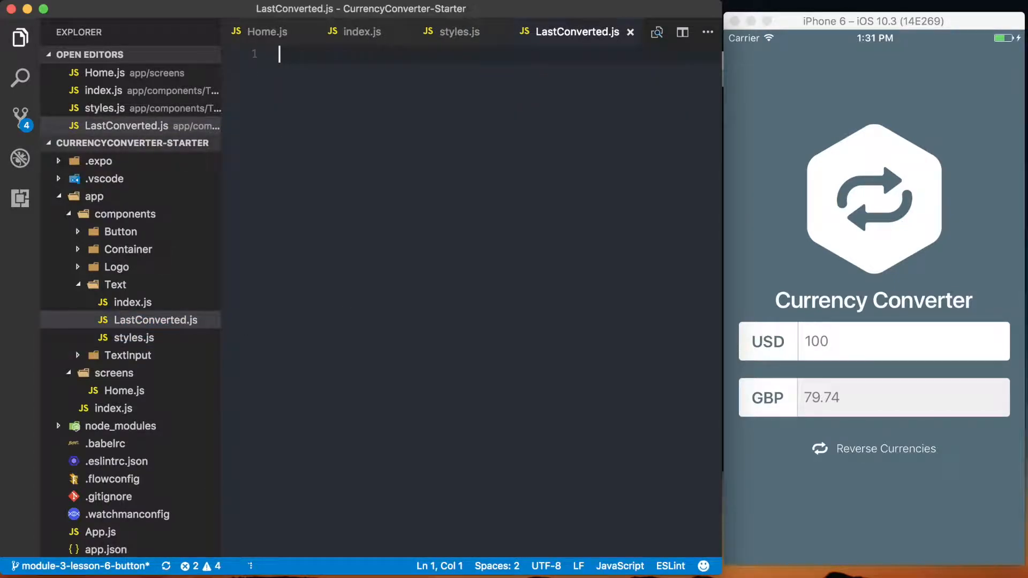
pyautogui.write("import React from 'react';")
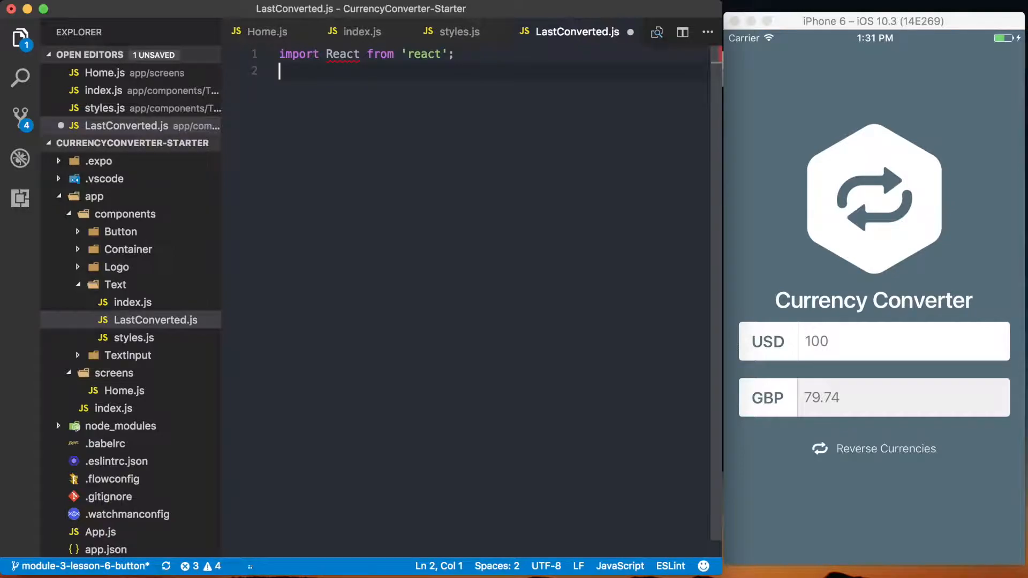
pyautogui.write('im')
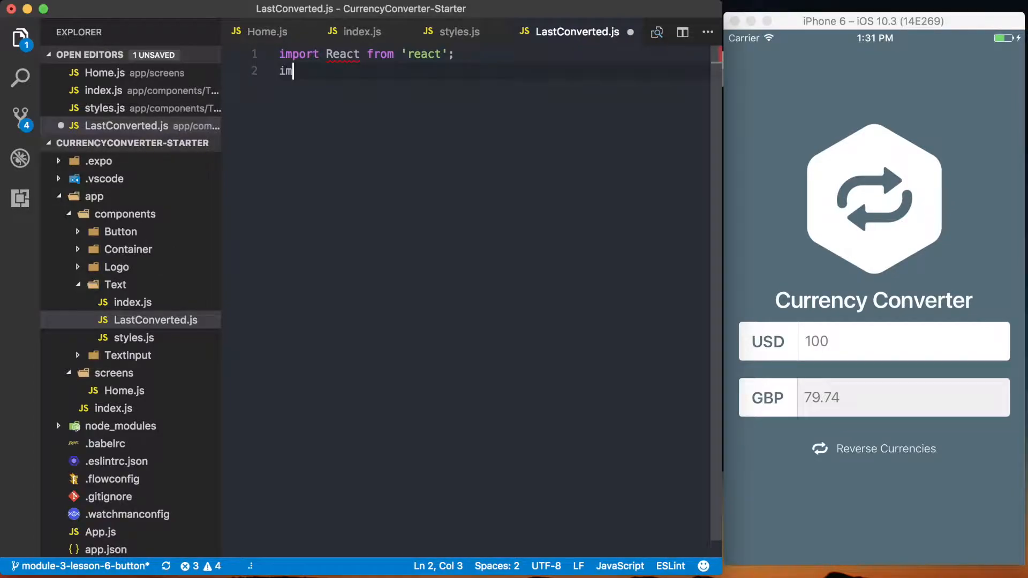
pyautogui.write("port {  } from 'react-native';")
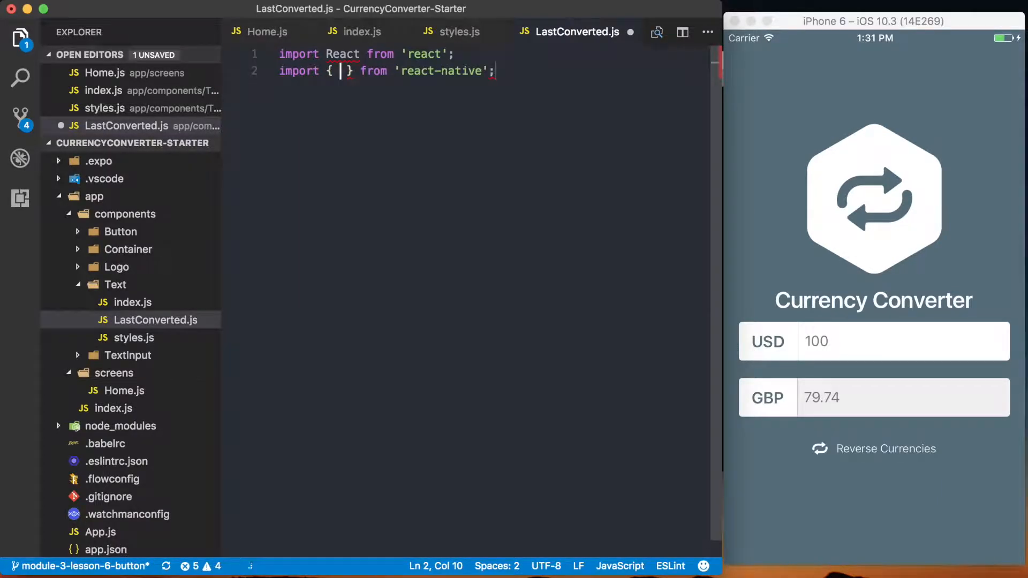
pyautogui.write('Text')
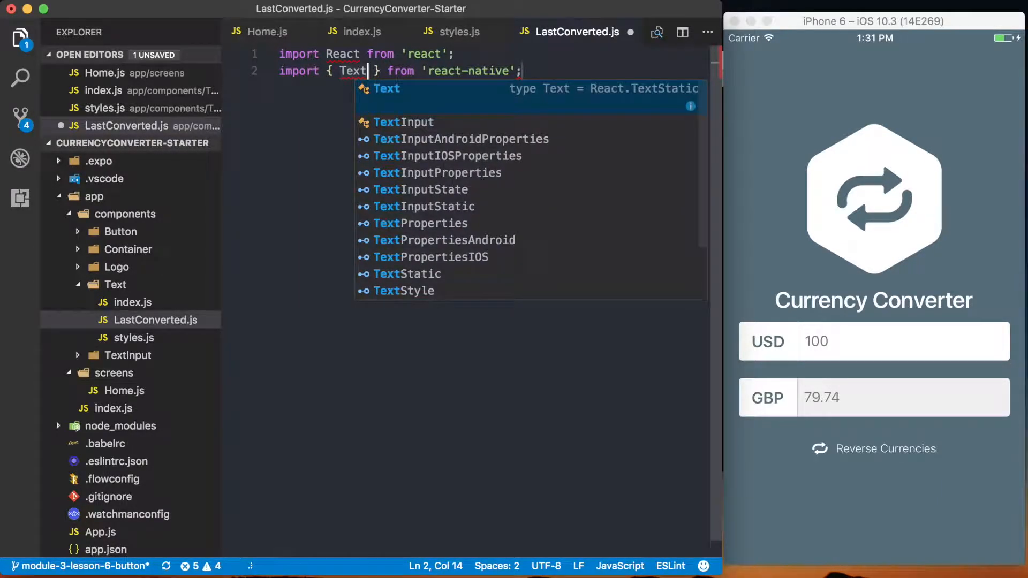
pyautogui.press('Enter')
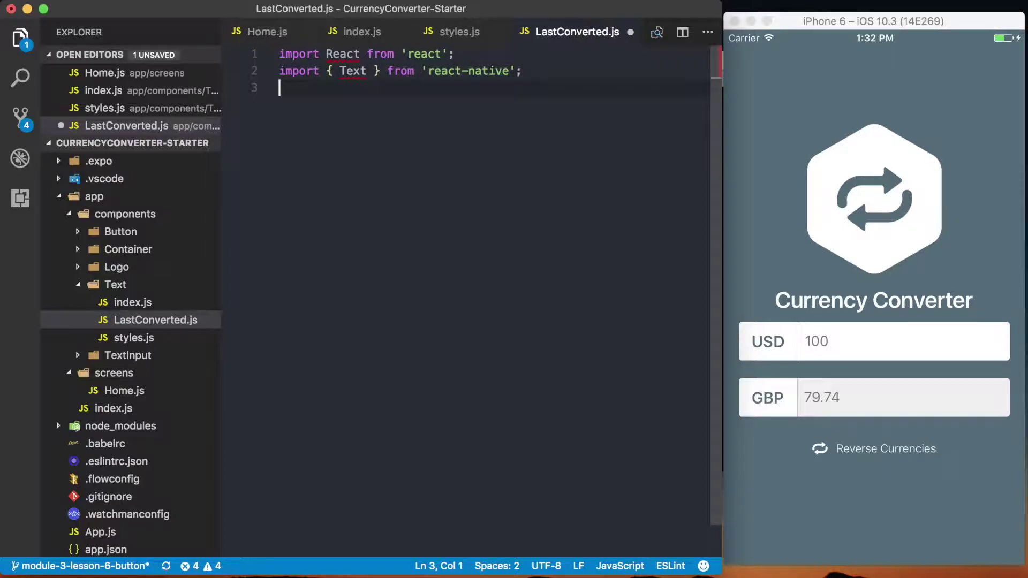
pyautogui.write('import moment f')
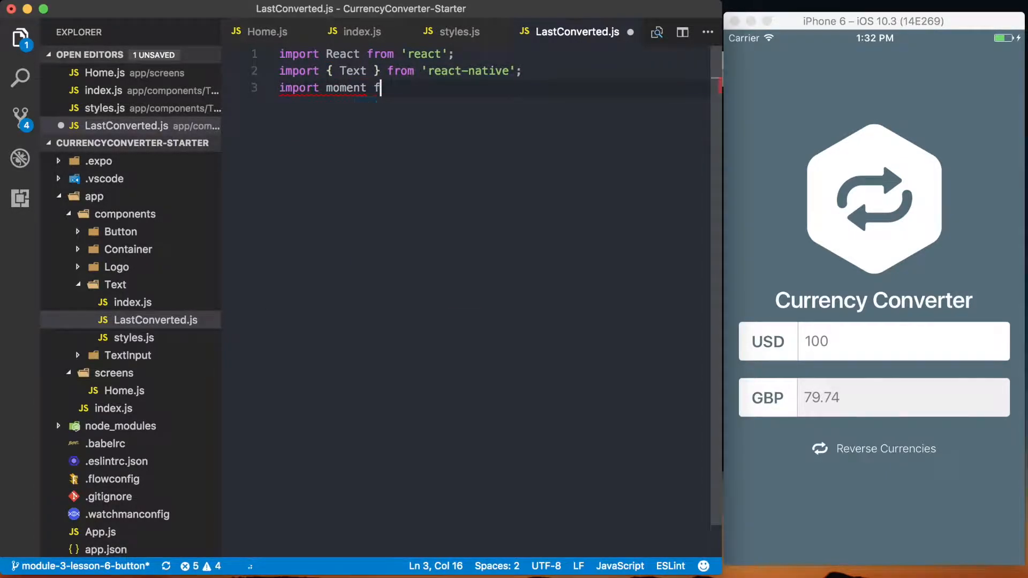
pyautogui.write("rom 'moment';")
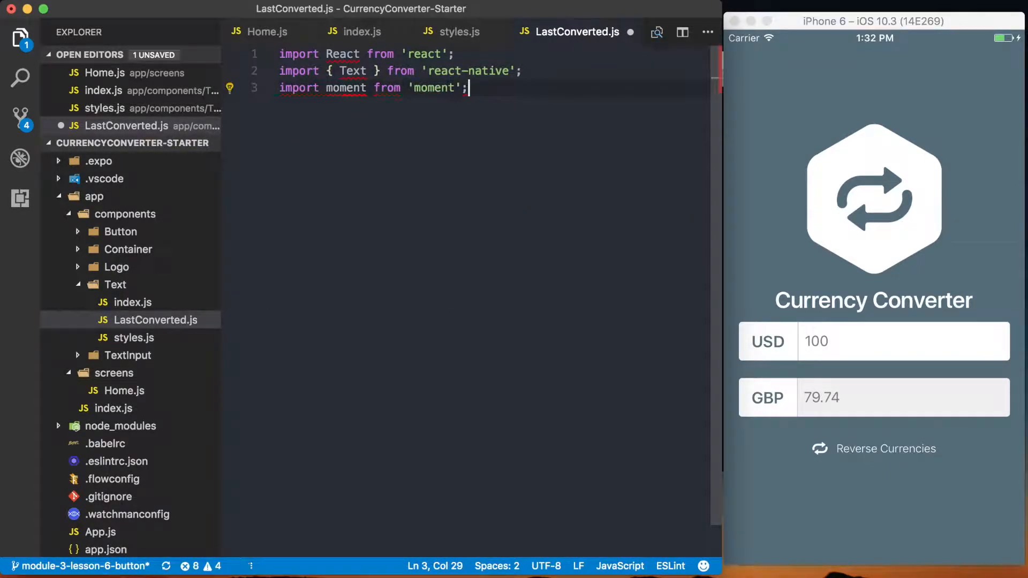
pyautogui.press('Enter')
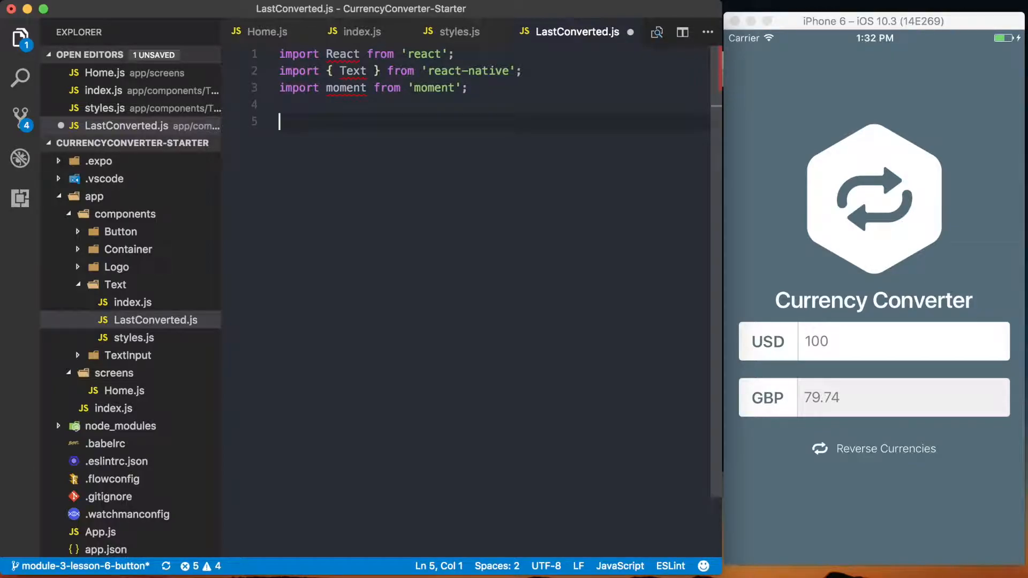
pyautogui.write("import styles from '")
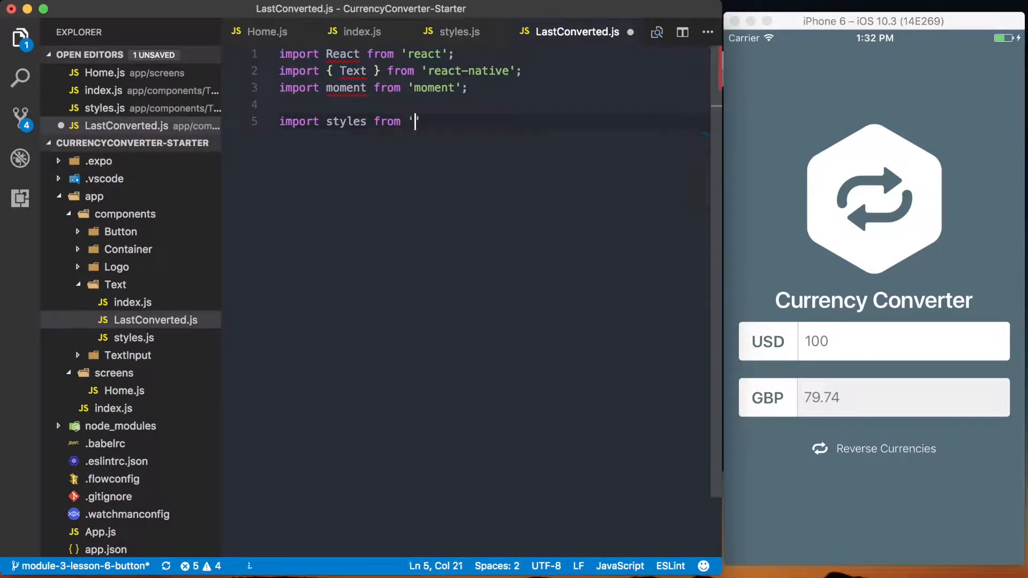
pyautogui.write("./styles';")
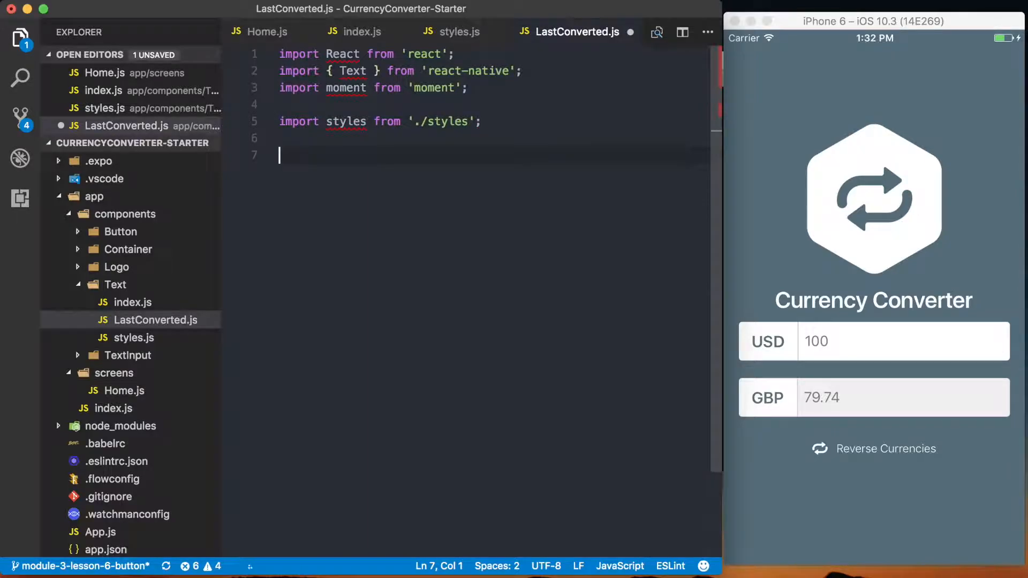
# Define an empty const LastConverted = () => () component and export it by default.
pyautogui.write('const LastConv')
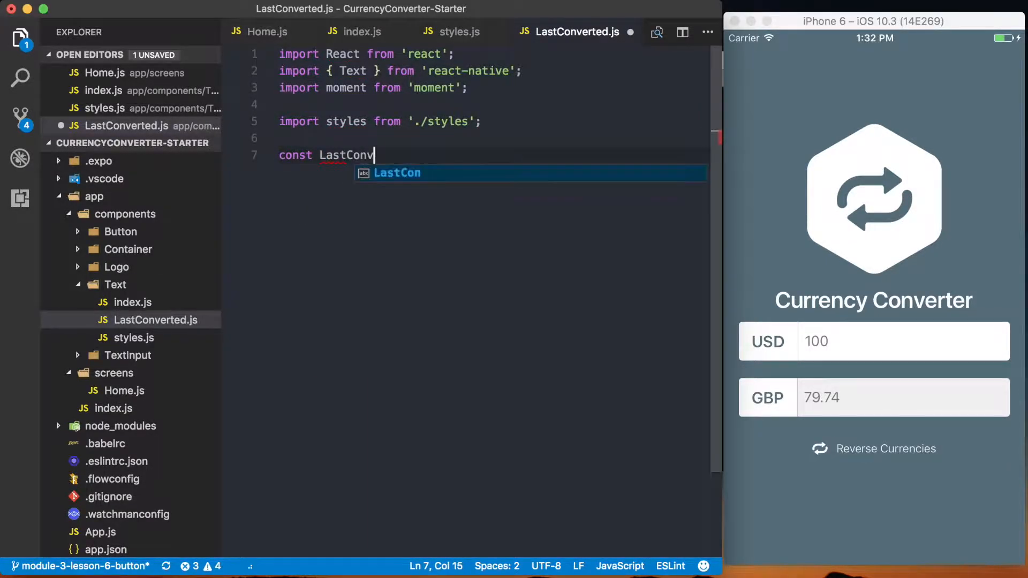
pyautogui.write('erte')
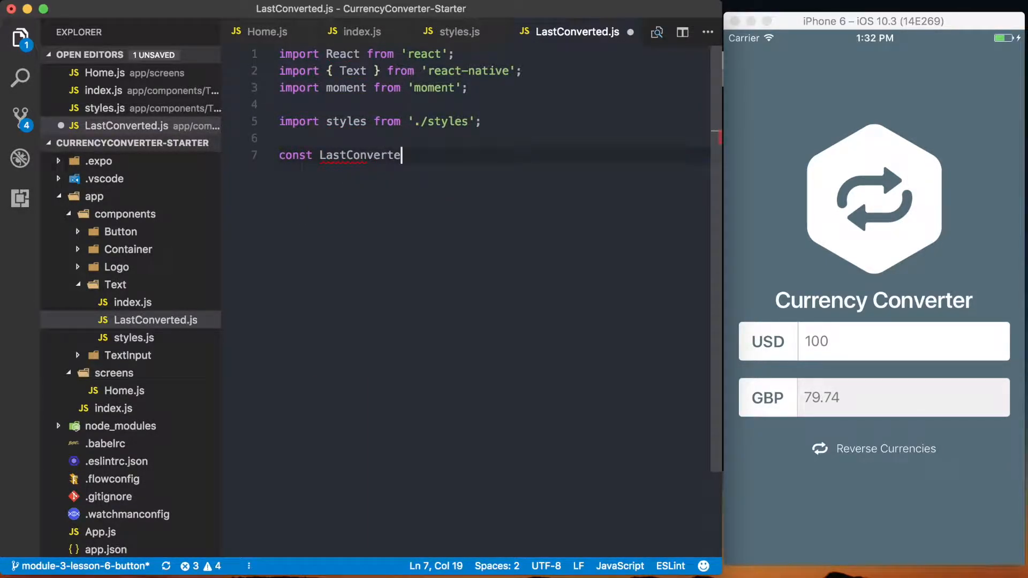
pyautogui.write('d = () =>')
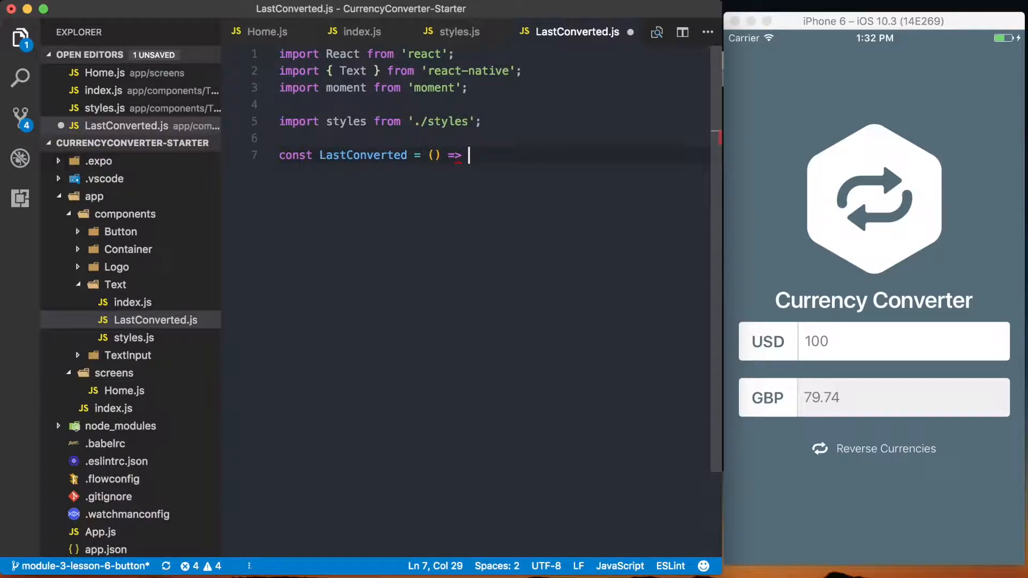
pyautogui.write('{')
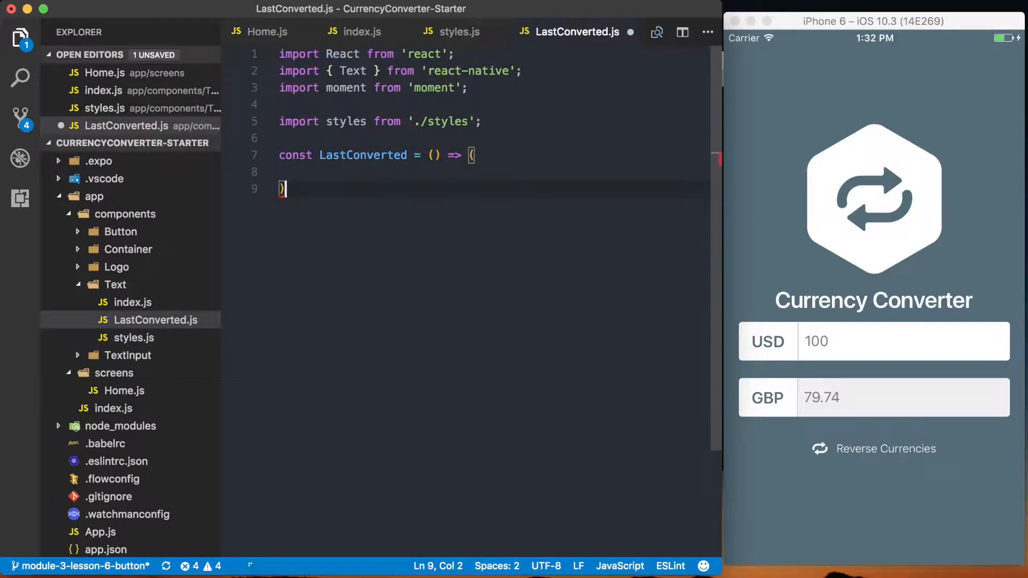
pyautogui.write(';')
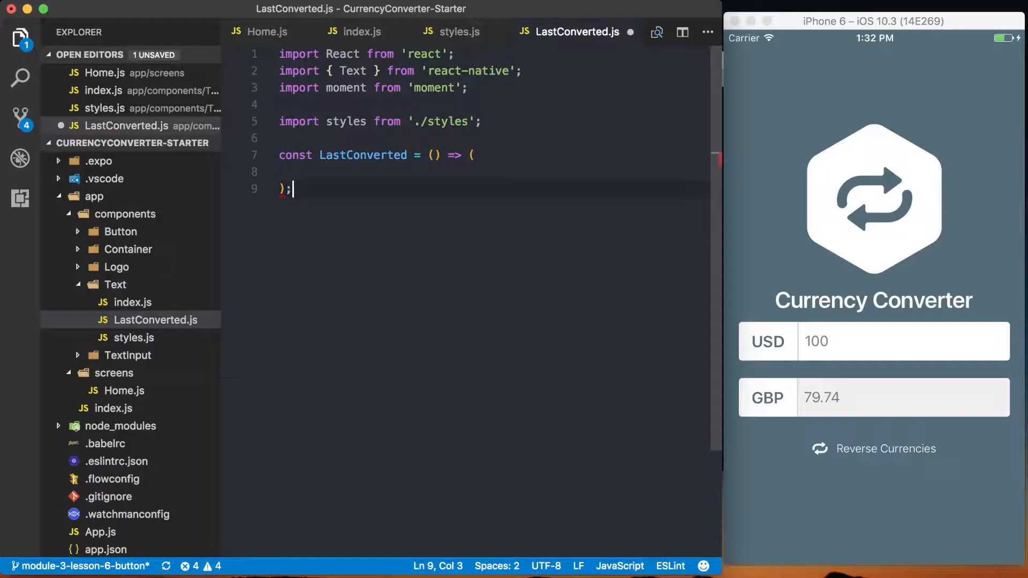
pyautogui.write('export default LastConverted;')
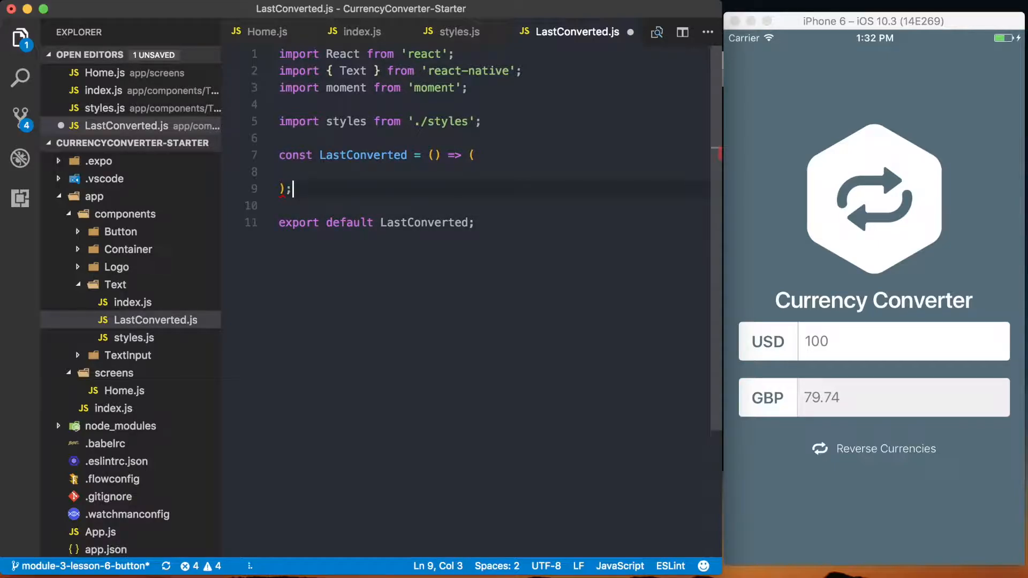
# Add an empty LastConverted.propTypes = {} and import React, { PropTypes } from 'react'.
pyautogui.write('LastC')
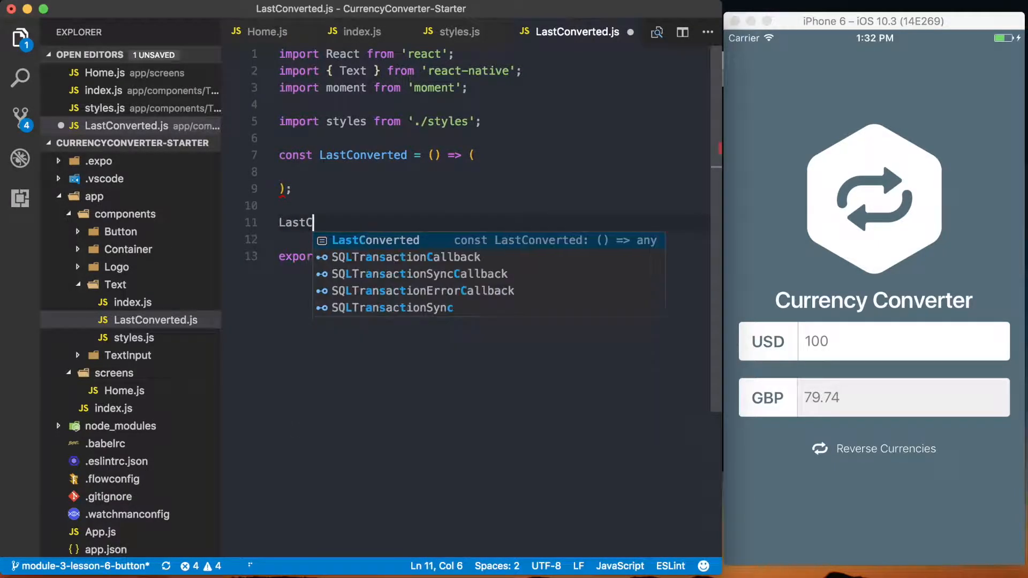
pyautogui.write('onverted.propTye')
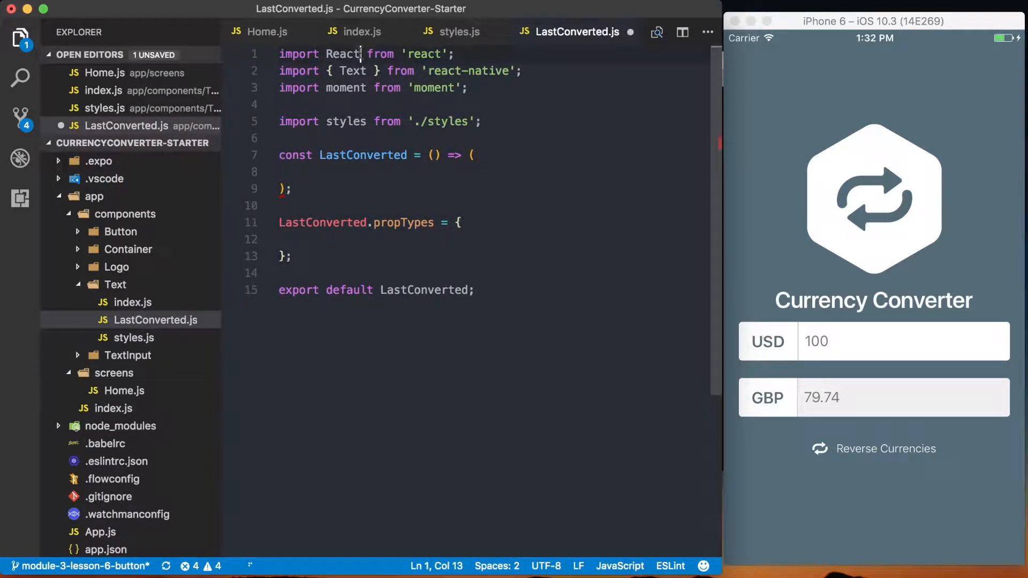
pyautogui.write(', { PropTyp')
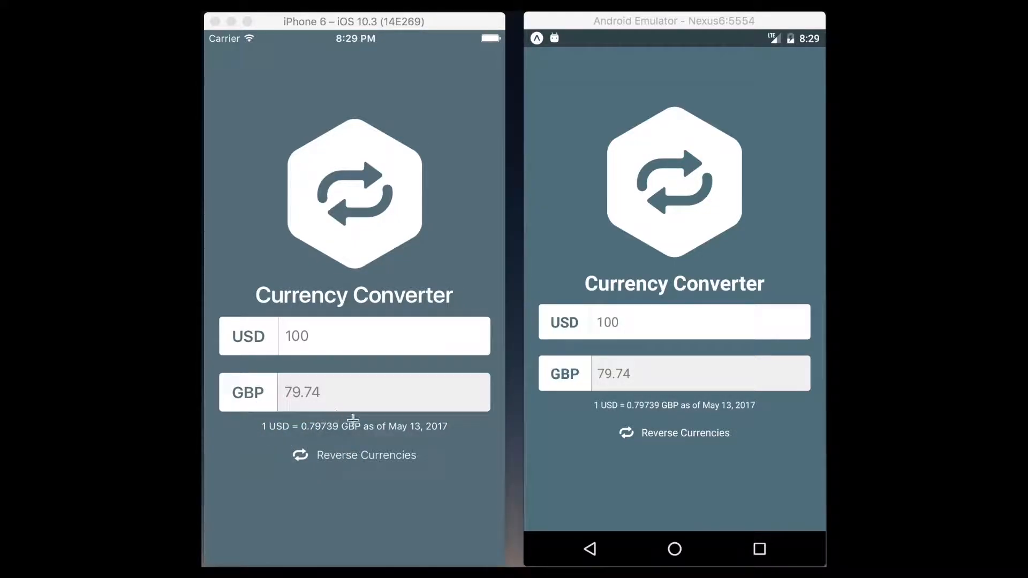
pyautogui.moveTo(379, 409); pyautogui.dragTo(444, 450)
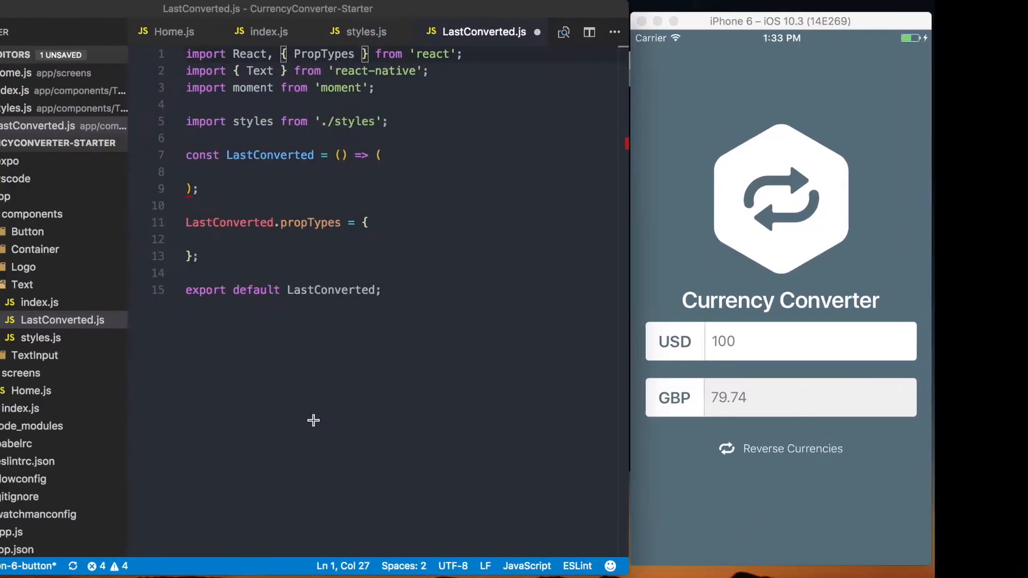
# Declare propTypes date as object, base and quote as string, conversionRate as number.
pyautogui.write('dat')
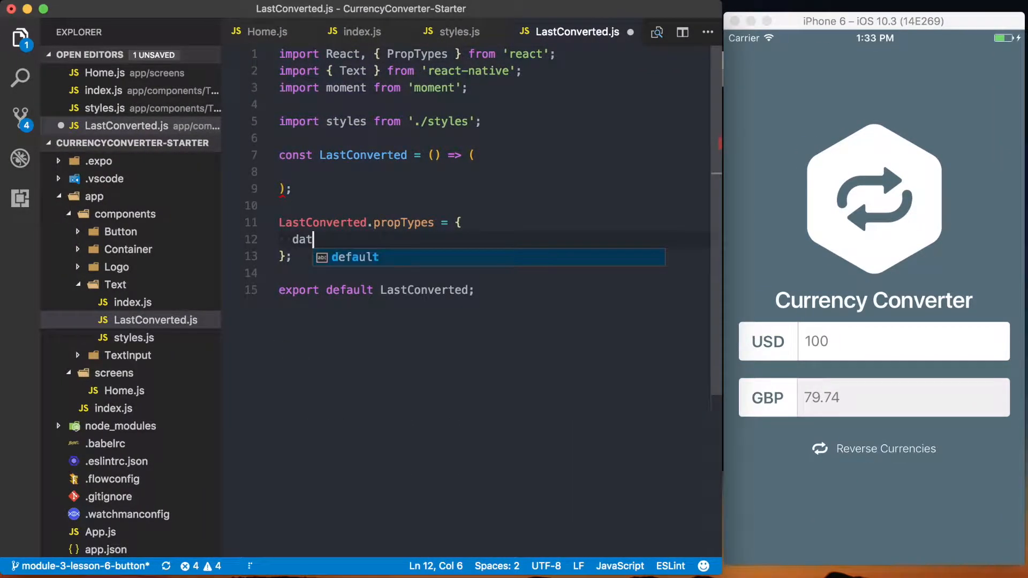
pyautogui.write('a: PropTypes.')
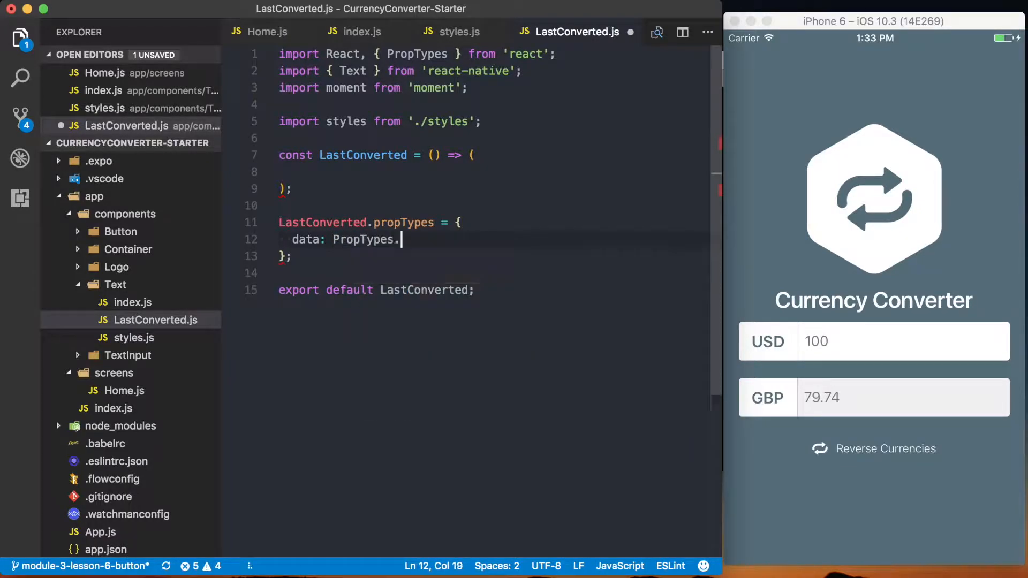
pyautogui.write('object,')
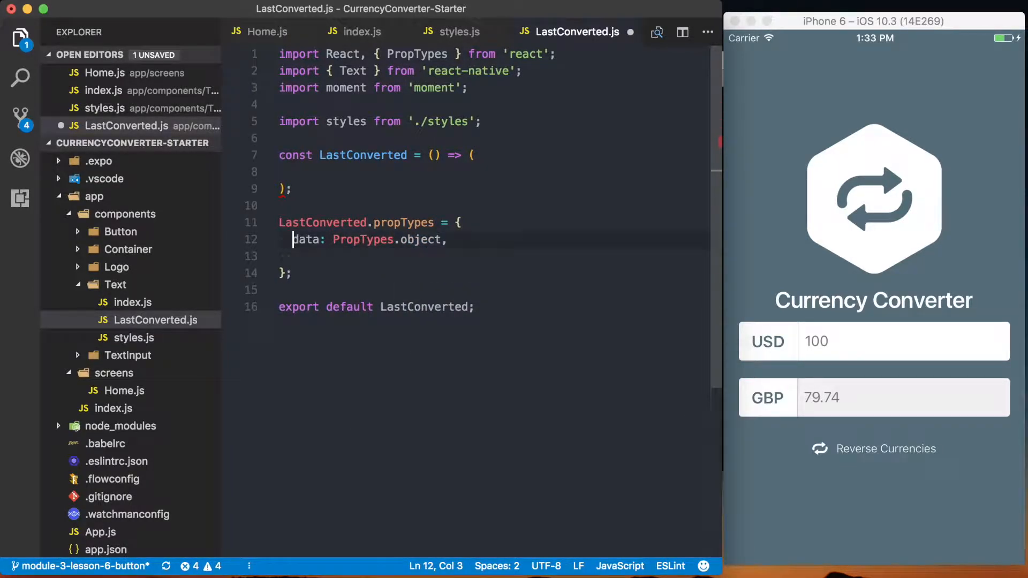
pyautogui.write('b')
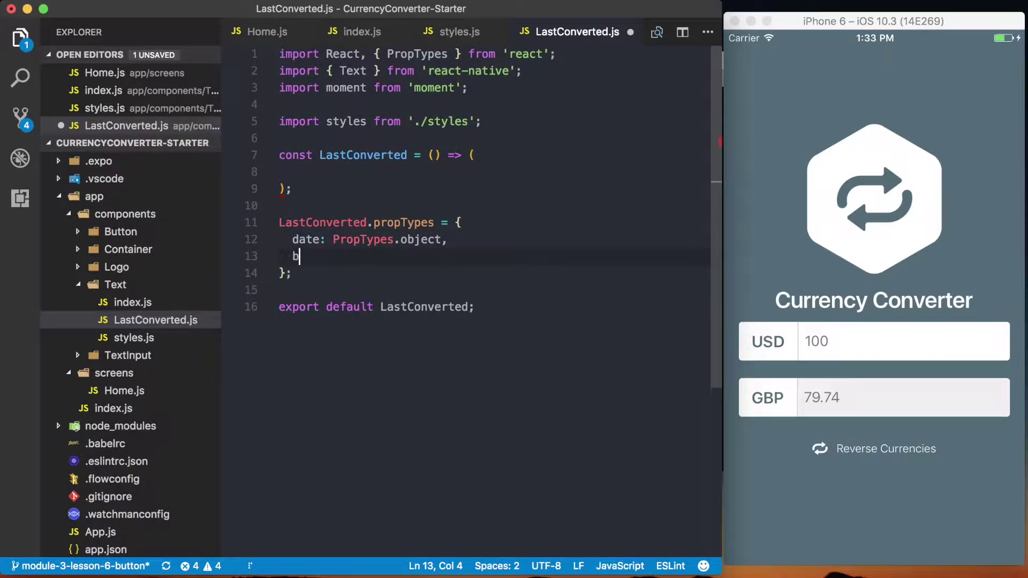
pyautogui.write('ase: PropTypes.string,')
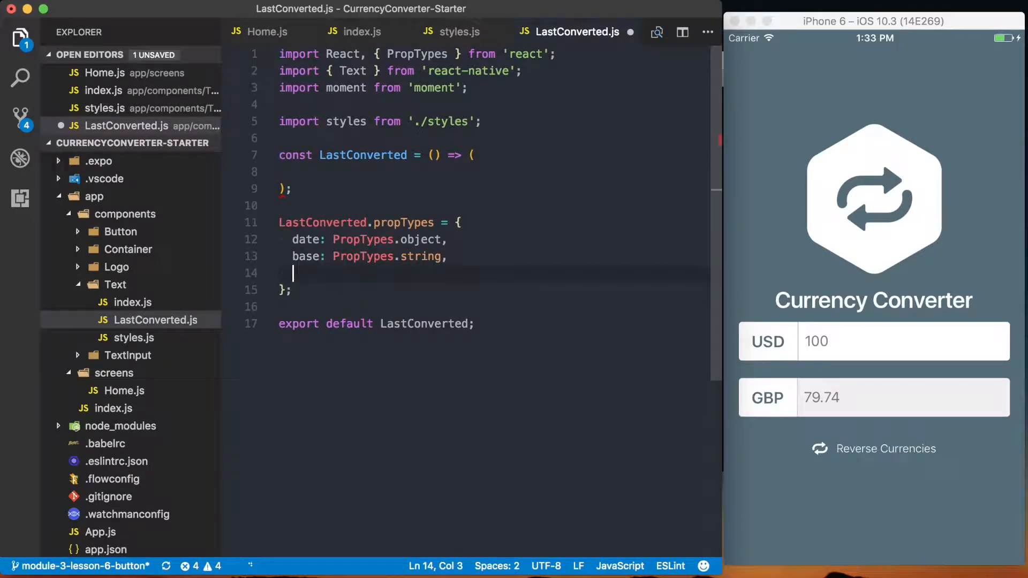
pyautogui.write('quote: PropTypes.s')
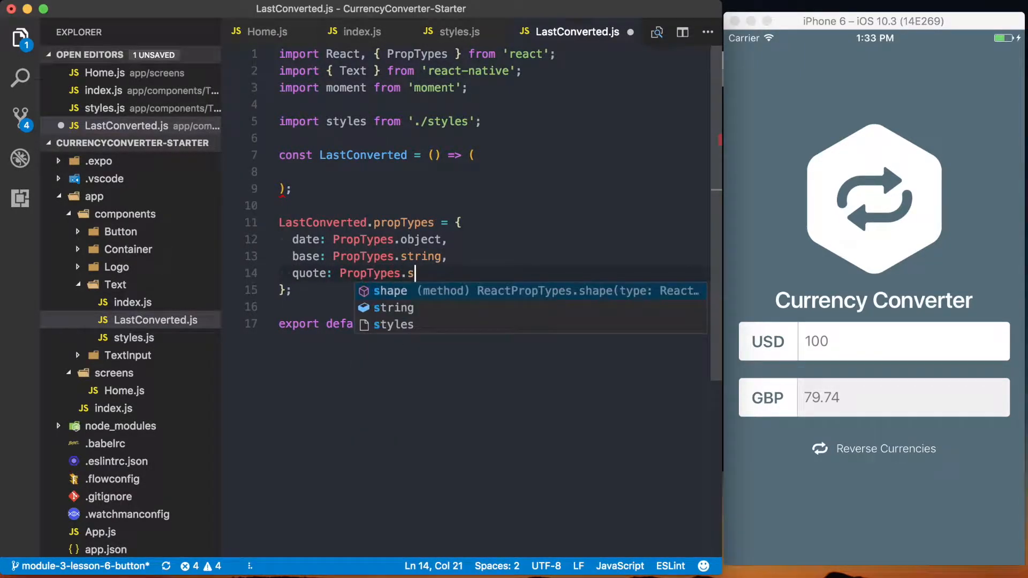
pyautogui.write('tring,')
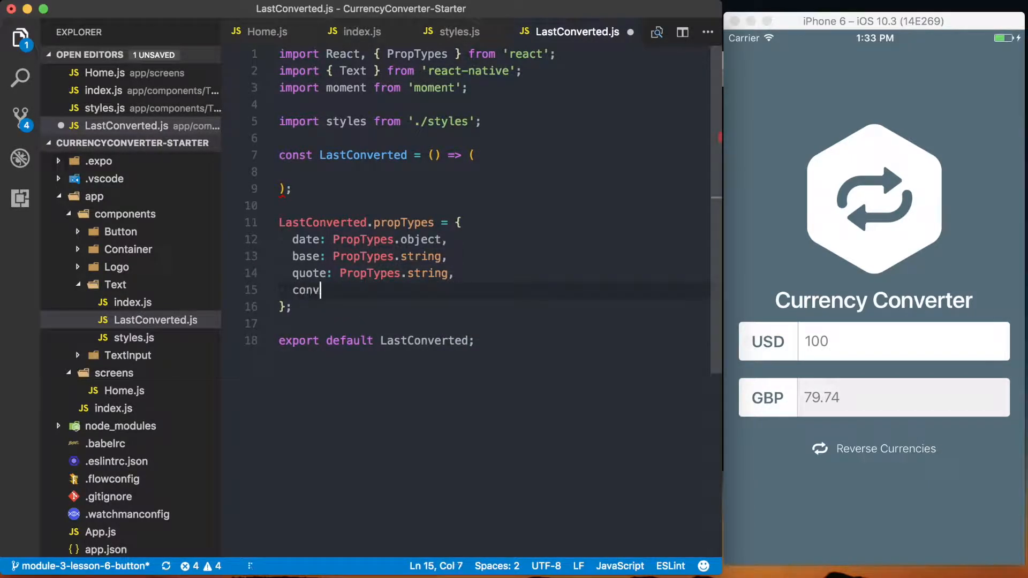
pyautogui.write('ersion')
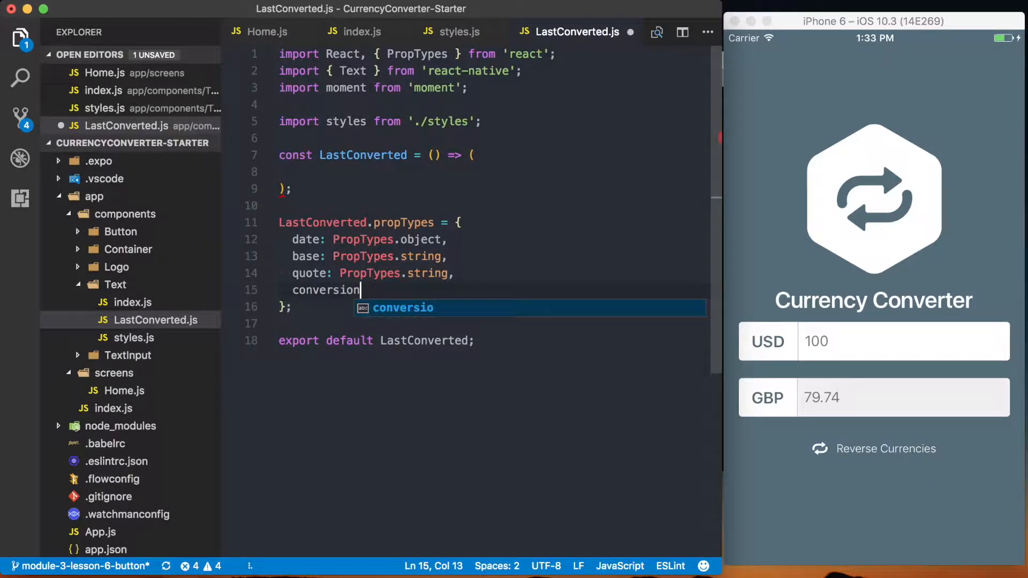
pyautogui.write('Rate: Prop')
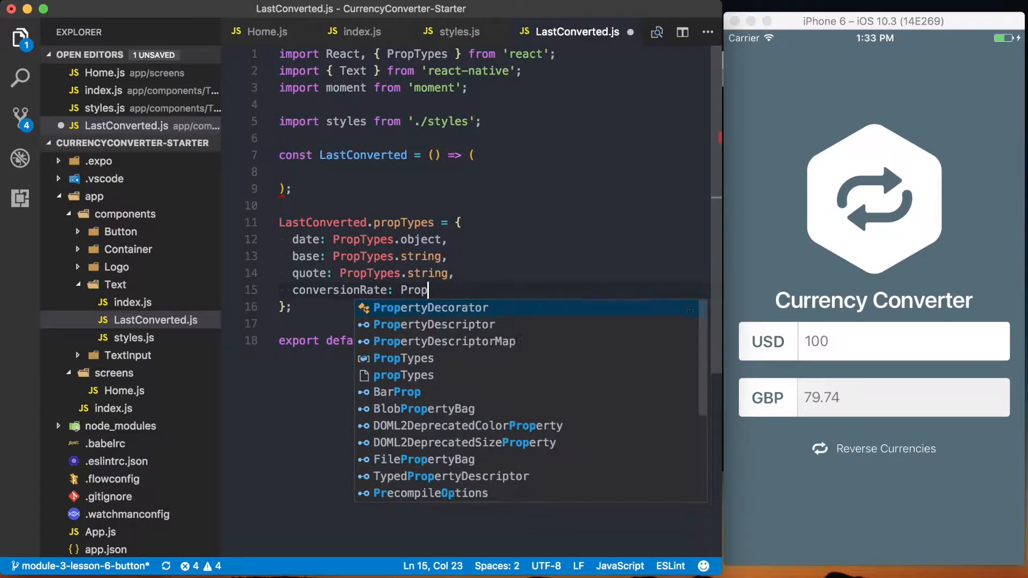
pyautogui.write('T')
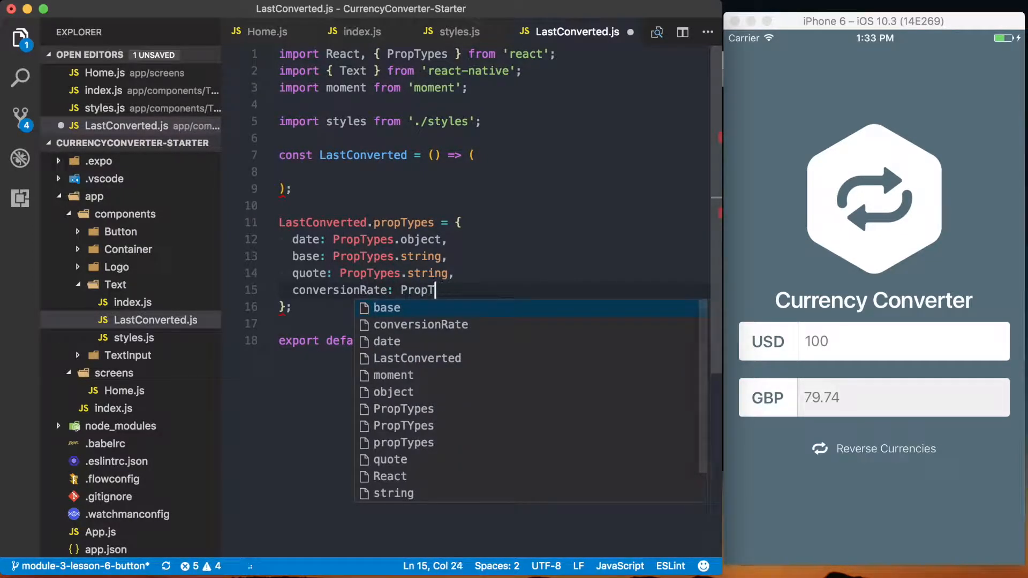
pyautogui.write('ypes')
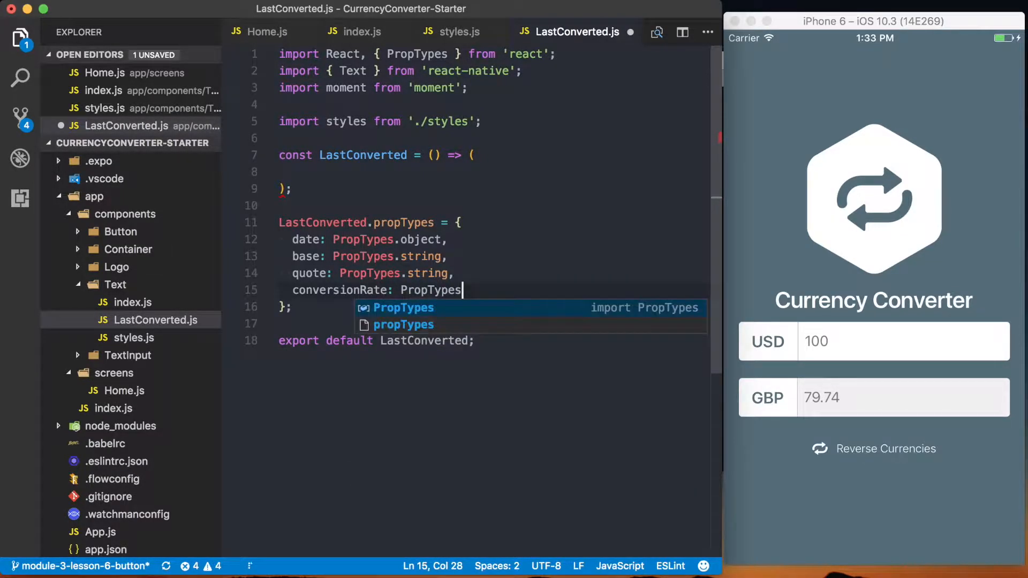
pyautogui.write('.number,')
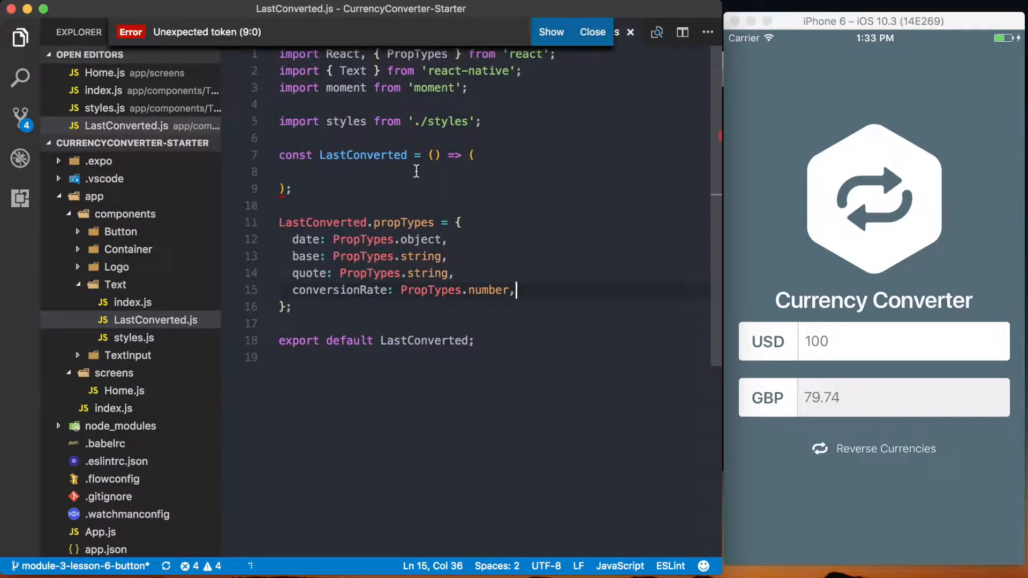
# Add a Text element and destructure base, quote and conversionRate props.
pyautogui.write('<Text>')
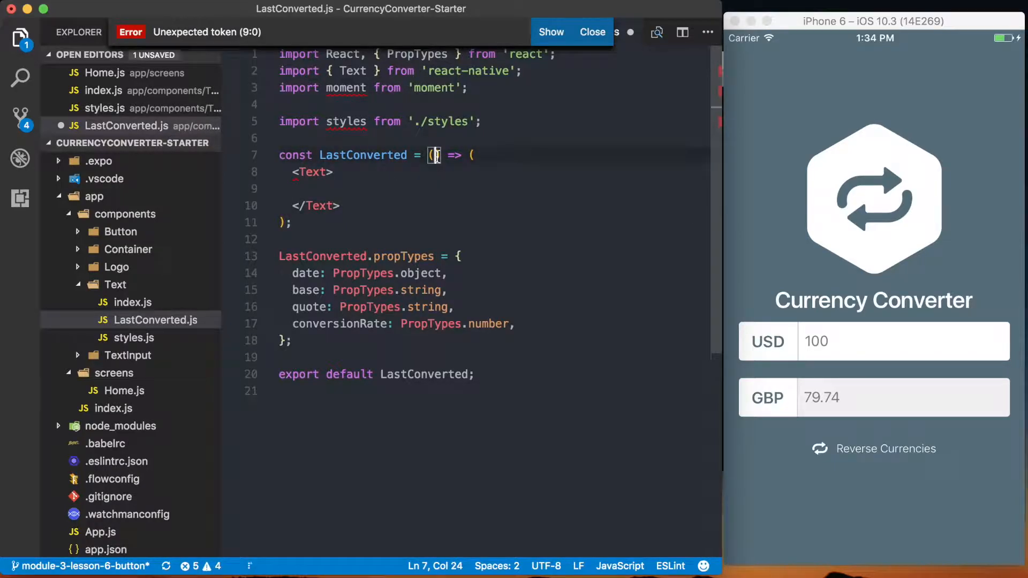
pyautogui.write('base, }')
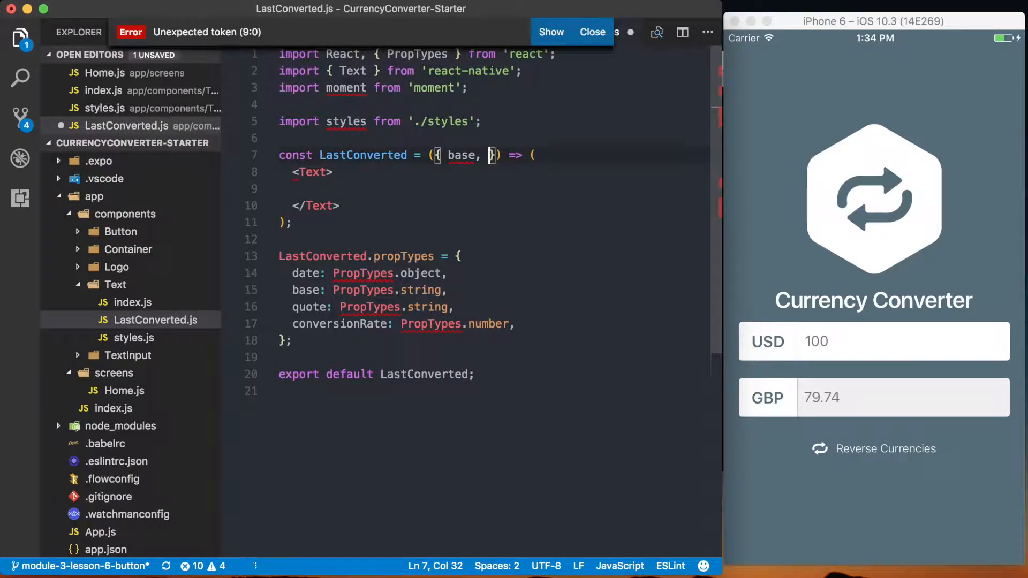
pyautogui.write('quote,')
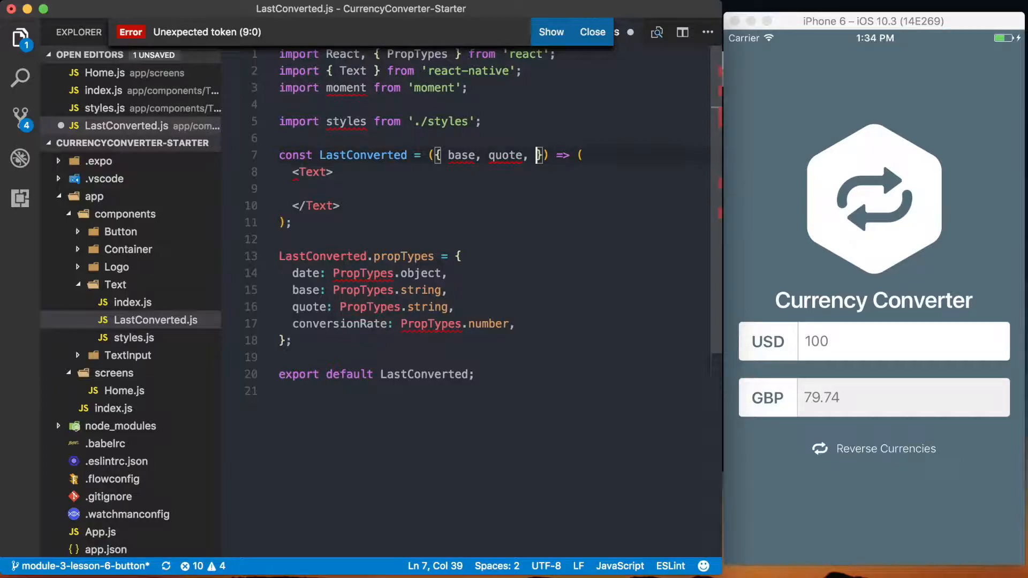
pyautogui.write('conversionRate, date')
pyautogui.click(493, 188)
pyautogui.write('1 {base')
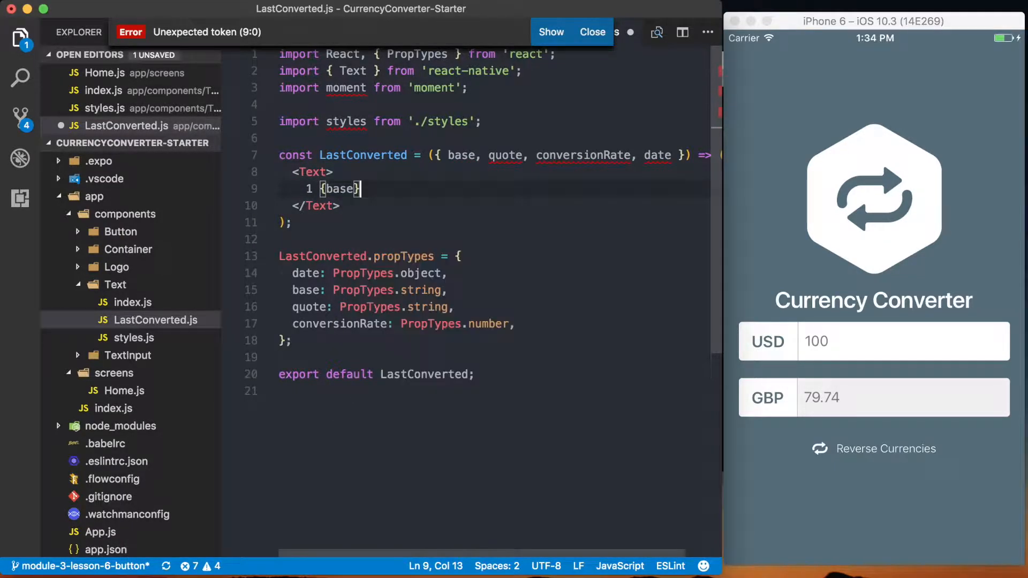
# Render '1 base = {conversionRate} quote as of' with moment(date).format('MMMM D, YYYY') and save.
pyautogui.write('=')
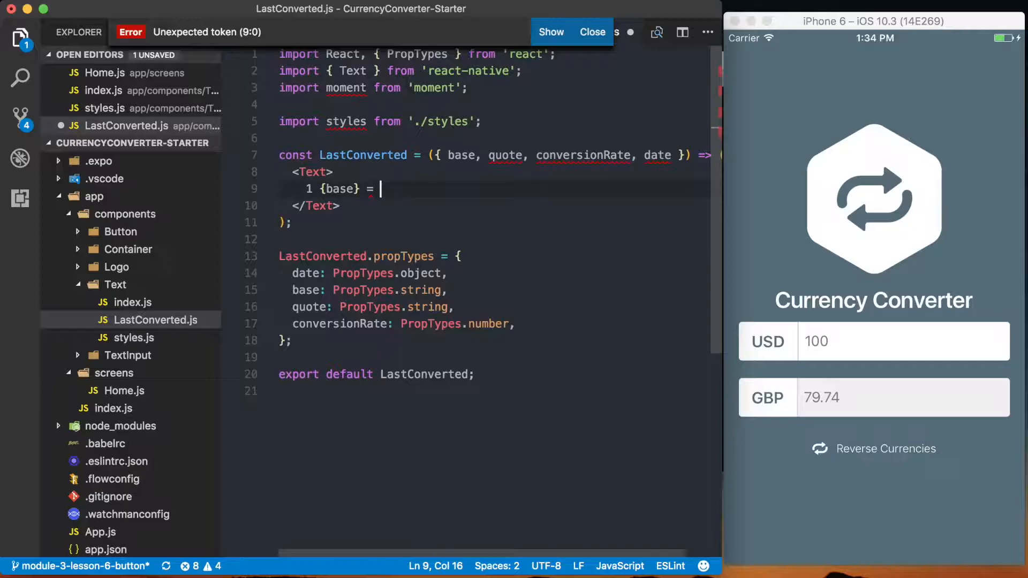
pyautogui.write('{conversionRate}')
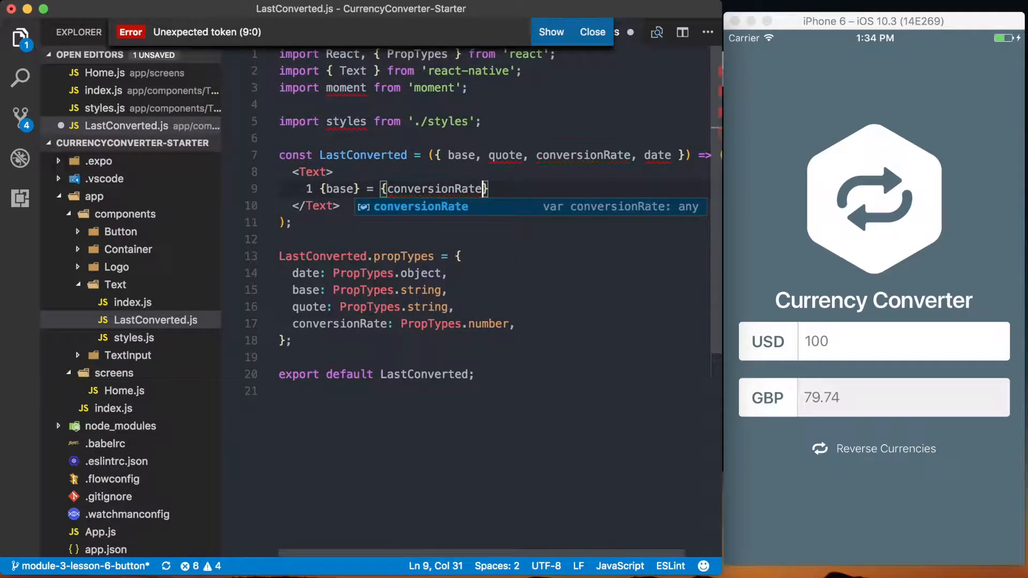
pyautogui.write('{}')
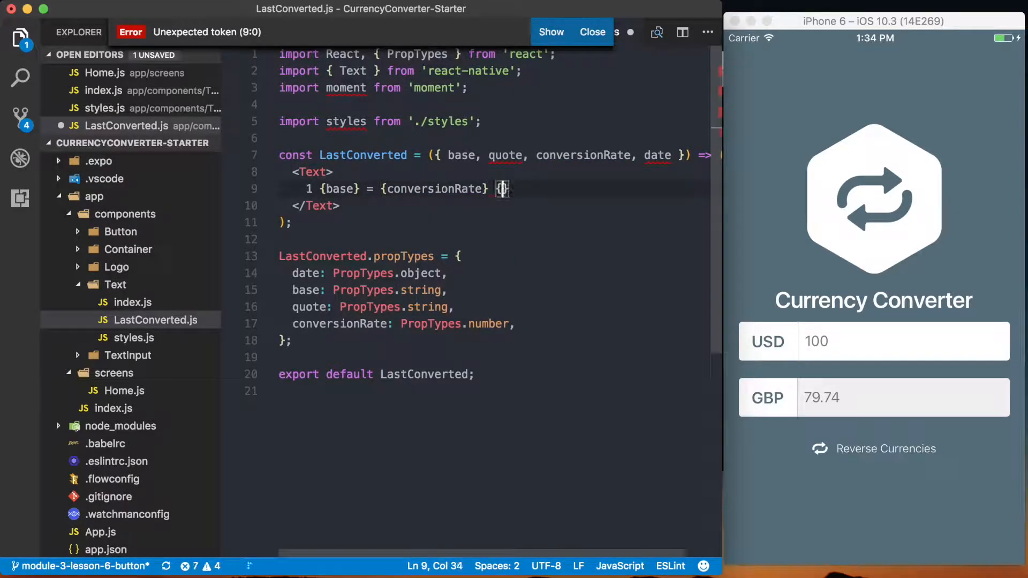
pyautogui.write('quote')
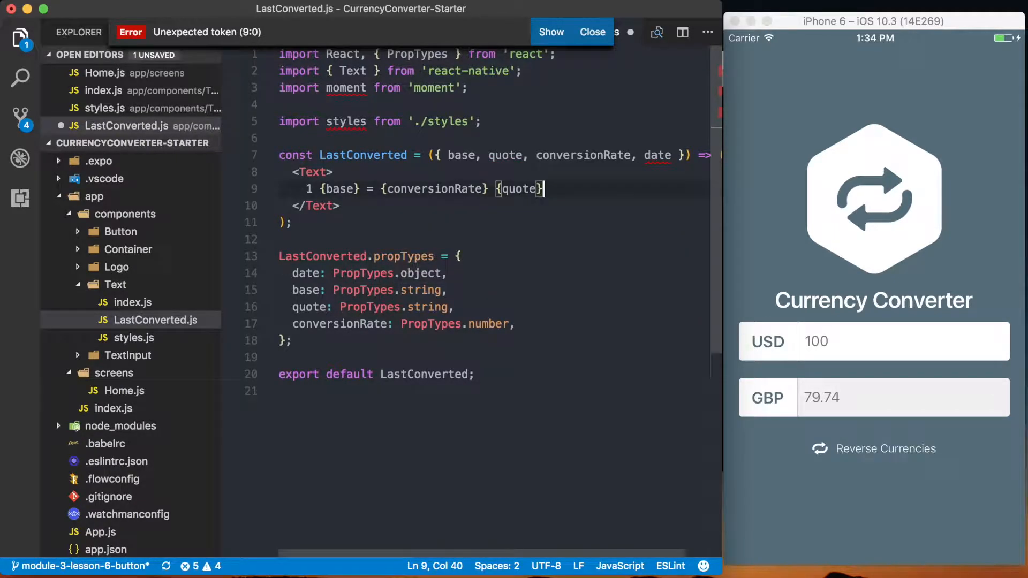
pyautogui.write('as')
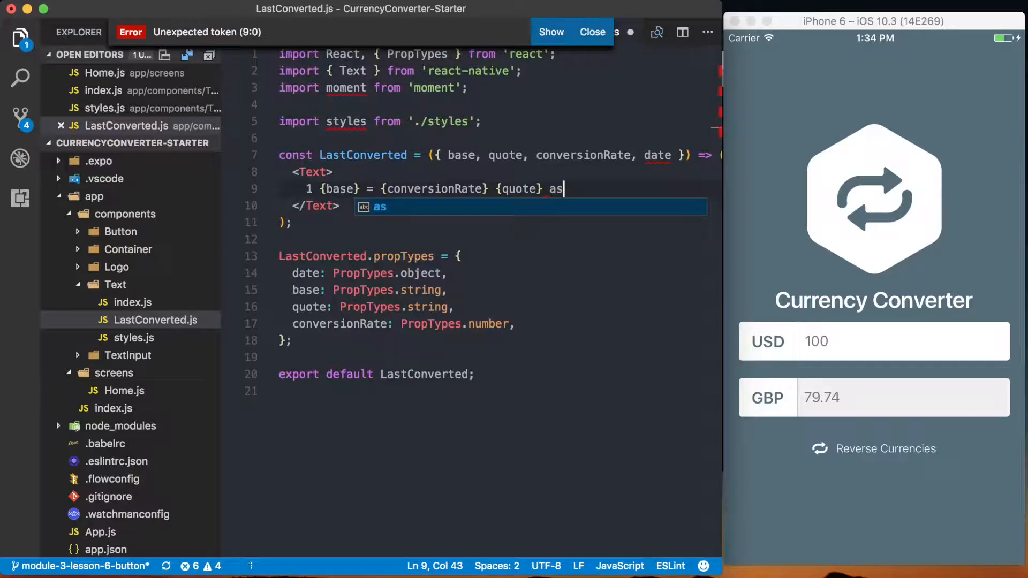
pyautogui.write('" of "')
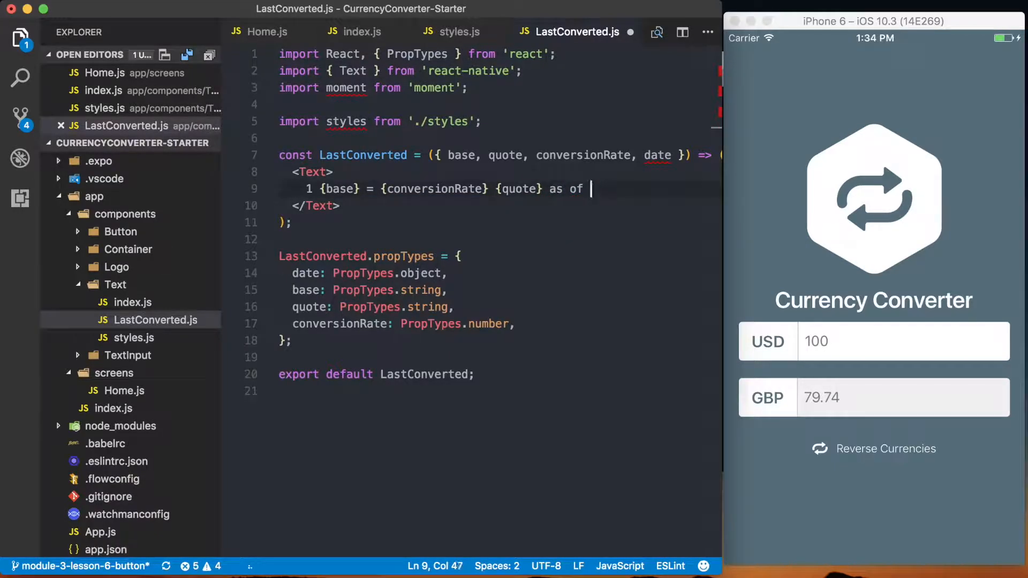
pyautogui.write('{moment}')
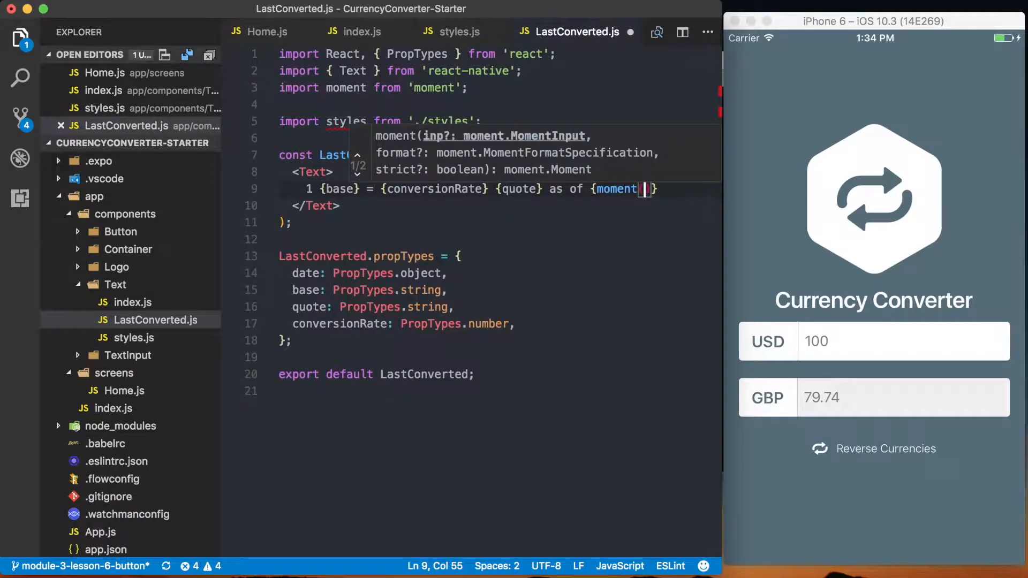
pyautogui.write('date')
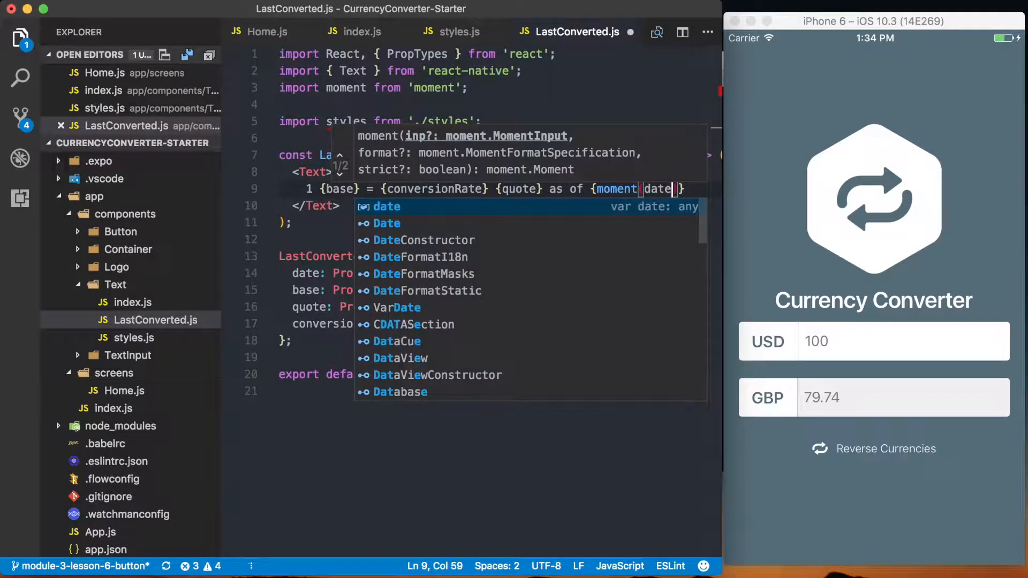
pyautogui.write(".format('")
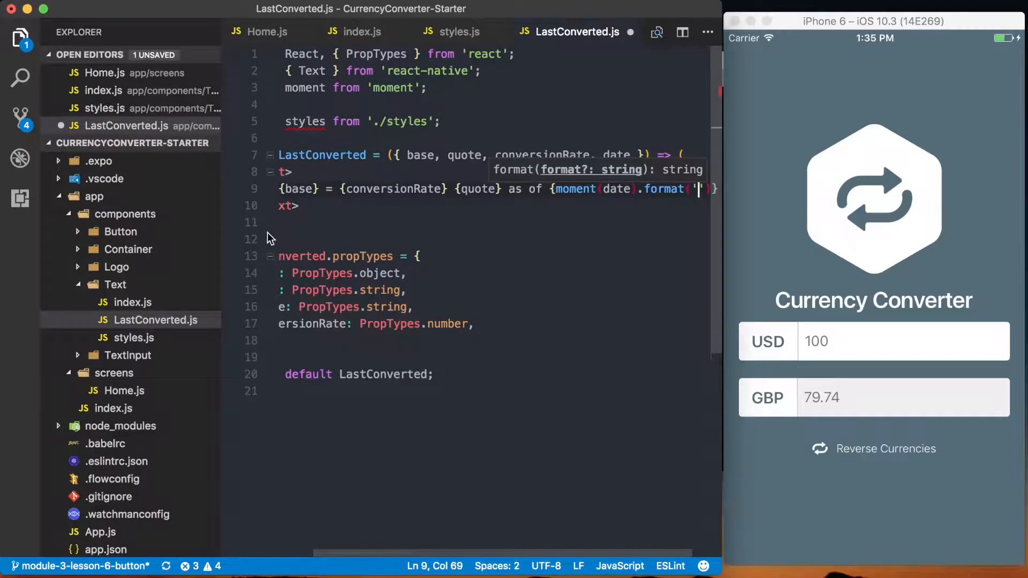
pyautogui.write('MMMM')
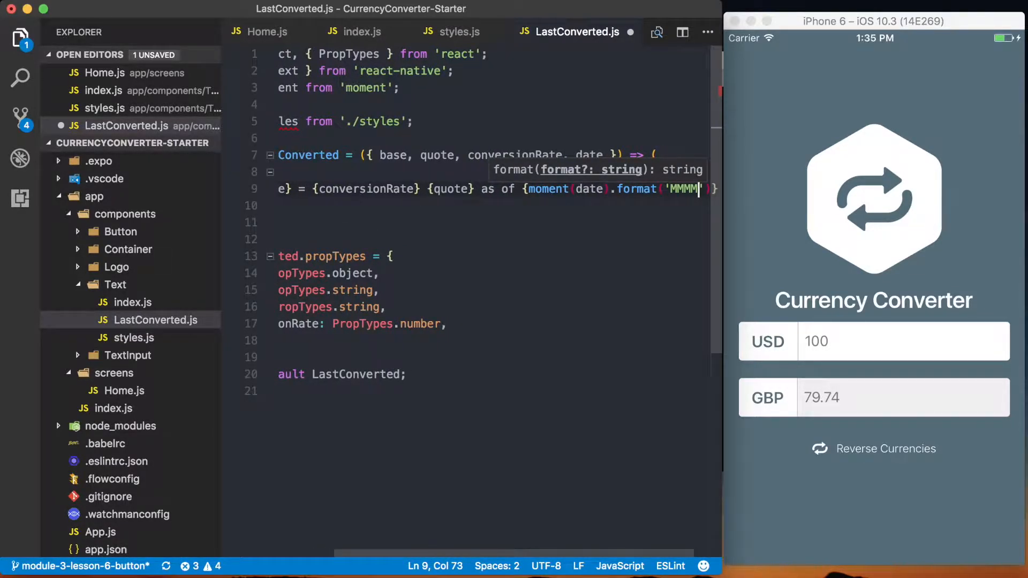
pyautogui.write('D, YYY')
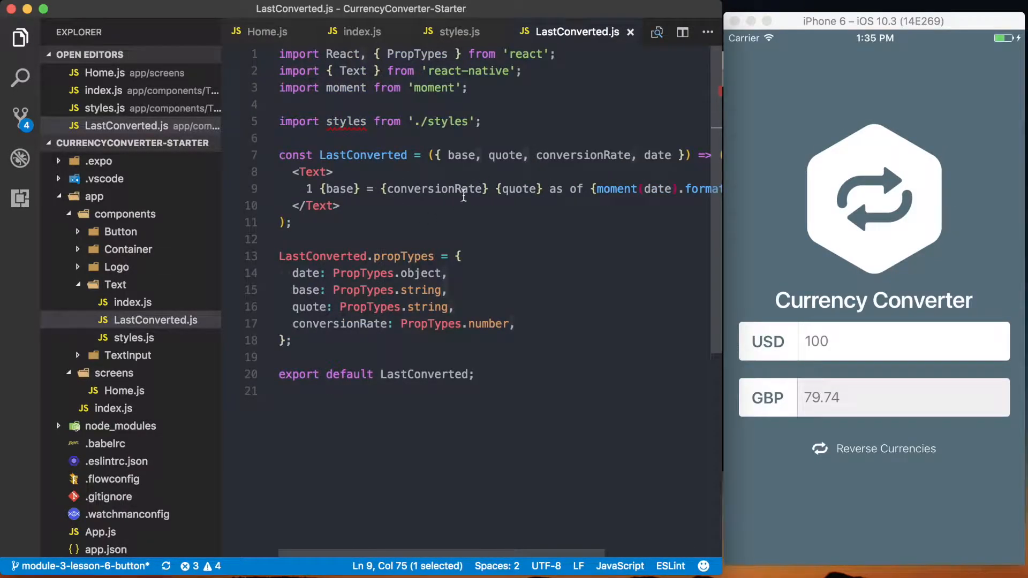
# Import LastConverted from '../components/Text' in Home.js and scroll to the render code.
pyautogui.doubleClick(362, 155)
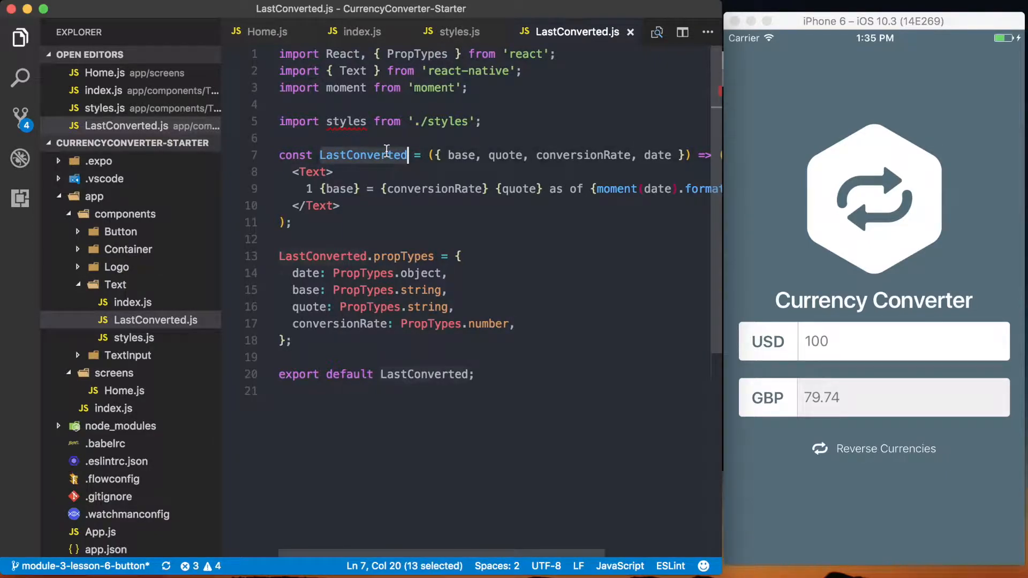
pyautogui.click(267, 31)
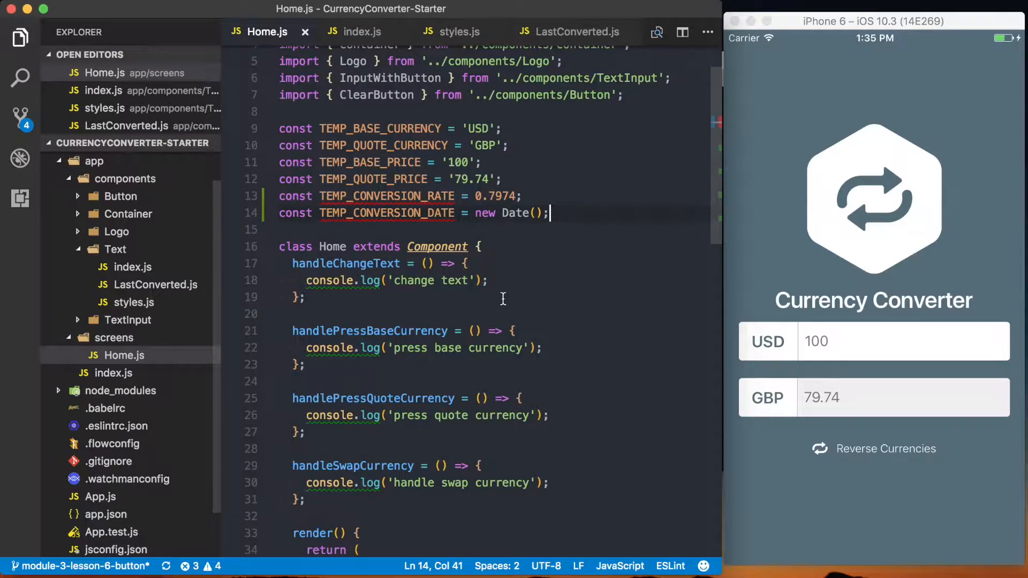
pyautogui.write('import { LastConverted } f')
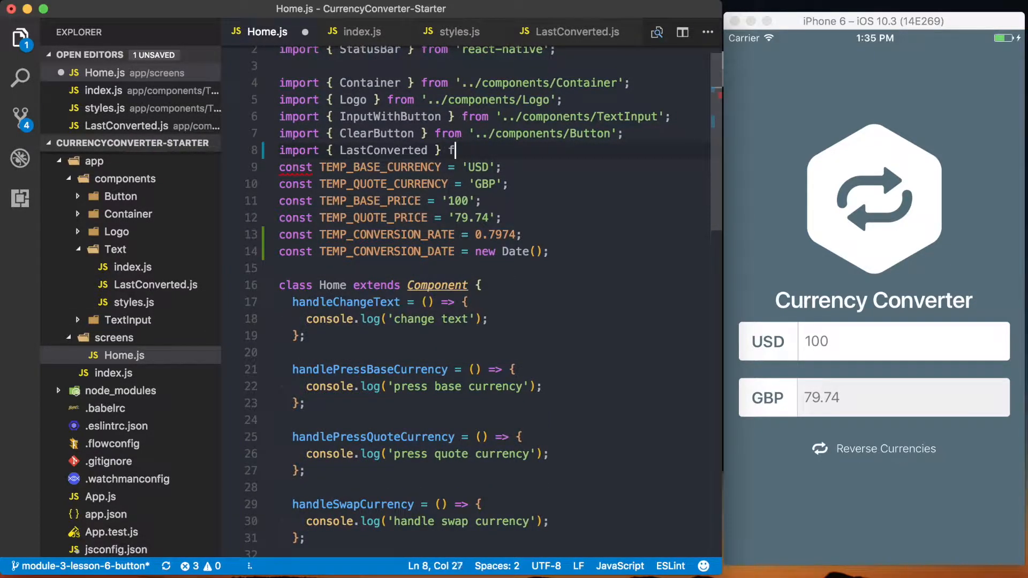
pyautogui.write("rom '../components/Text';")
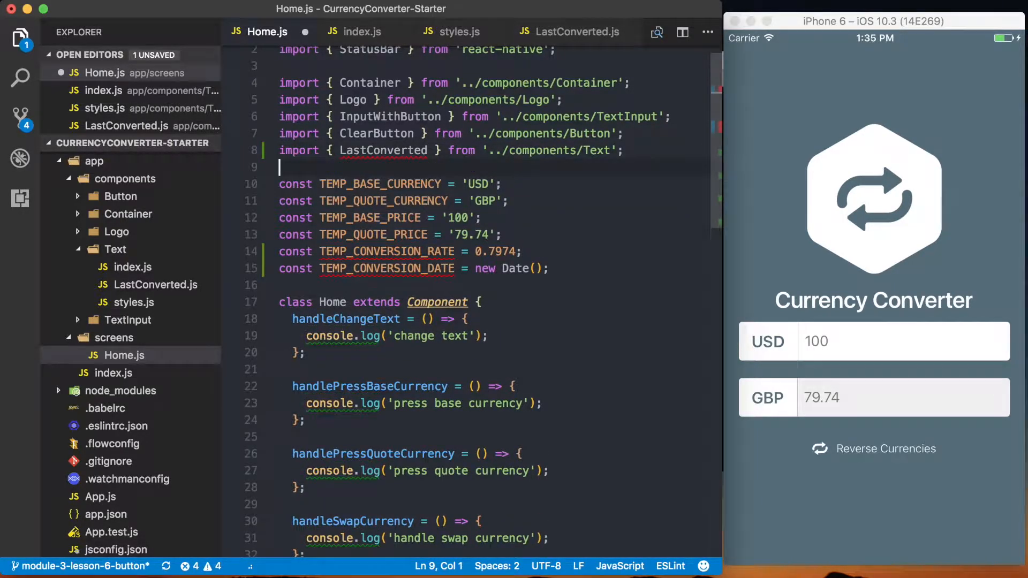
pyautogui.scroll(-3)
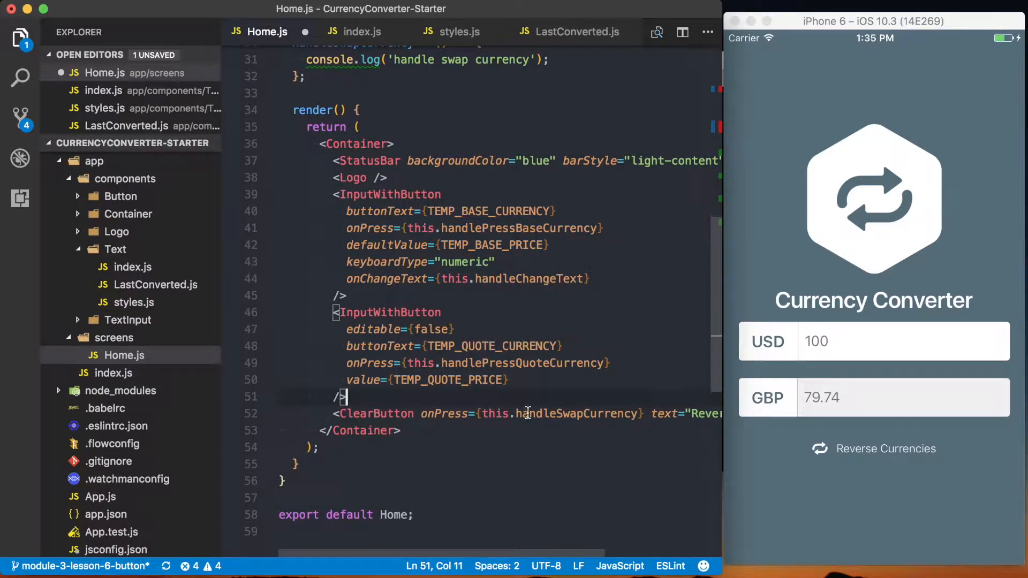
# Render <LastConverted> with base, quote, date and conversionRate set to the TEMP_ constants.
pyautogui.write('<LastConverted')
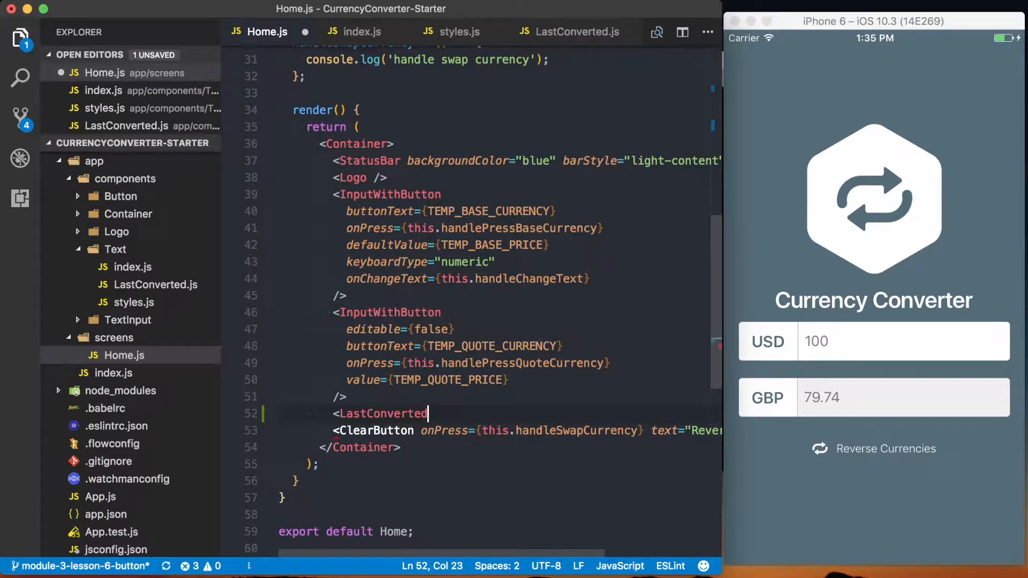
pyautogui.press('Enter')
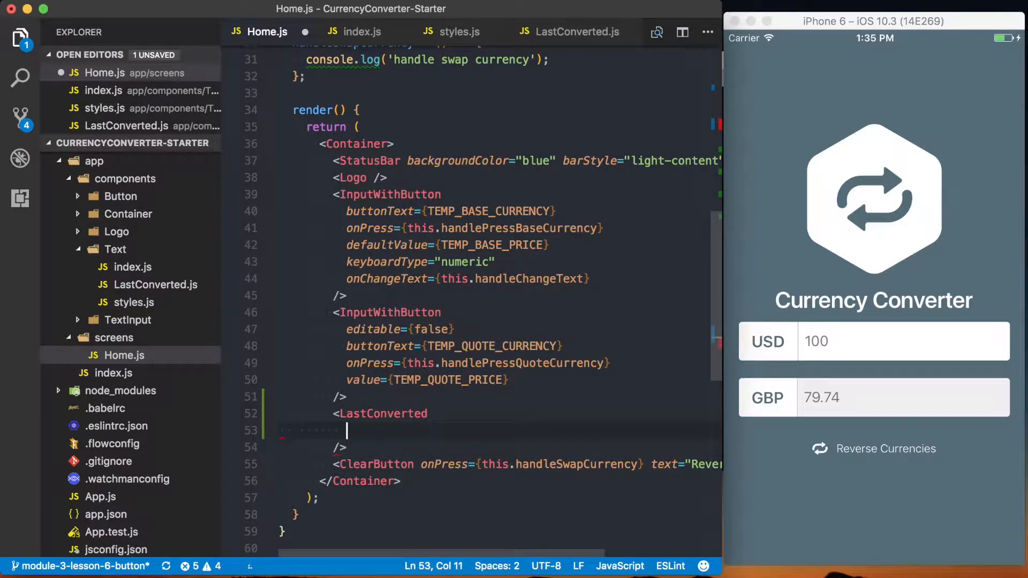
pyautogui.write('base={TEMP_BASE_CURRENCY')
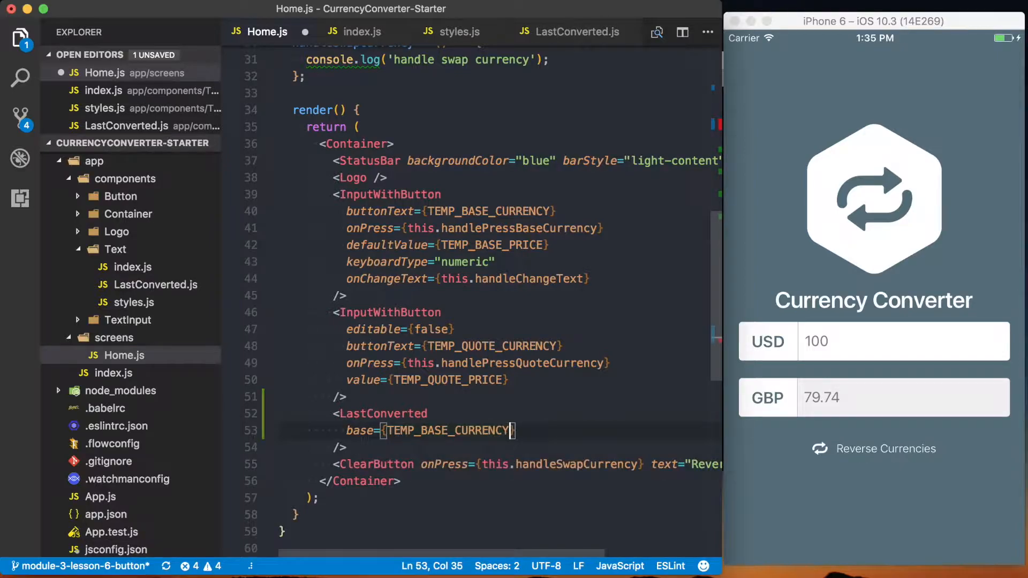
pyautogui.write('quote={}')
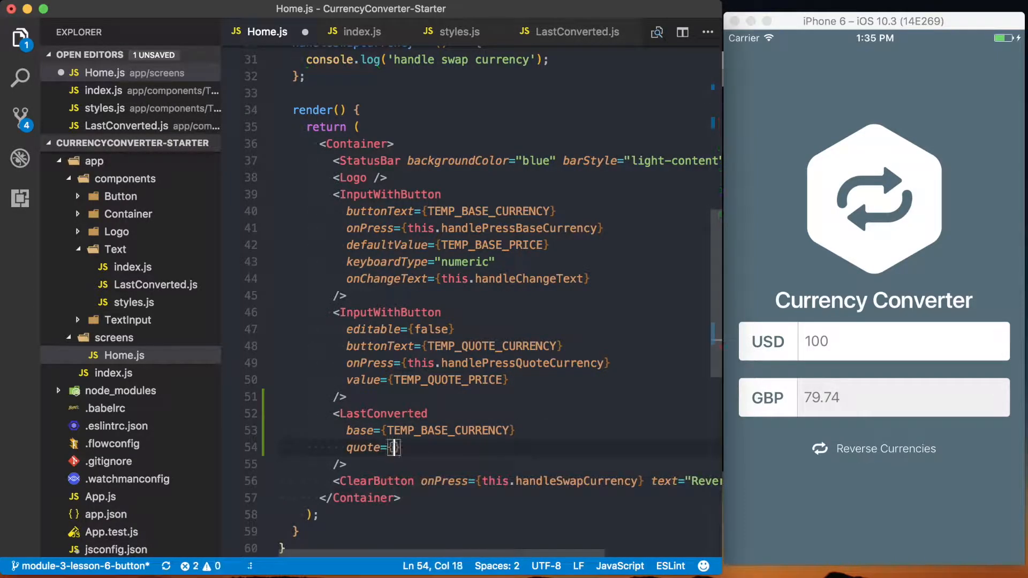
pyautogui.write('TEMP_B')
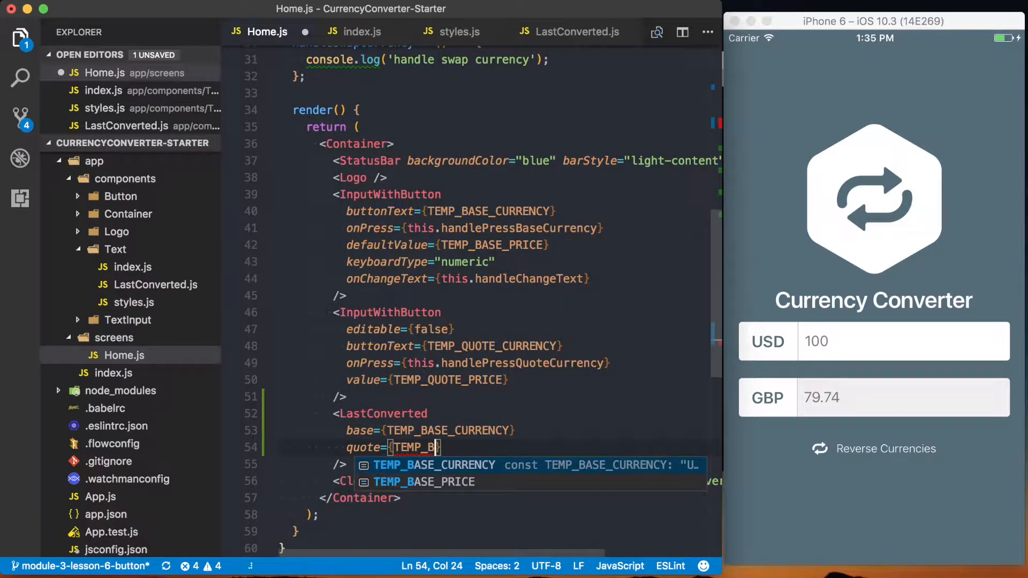
pyautogui.press('Backspace')
pyautogui.write('QUOTE_CURRENCY')
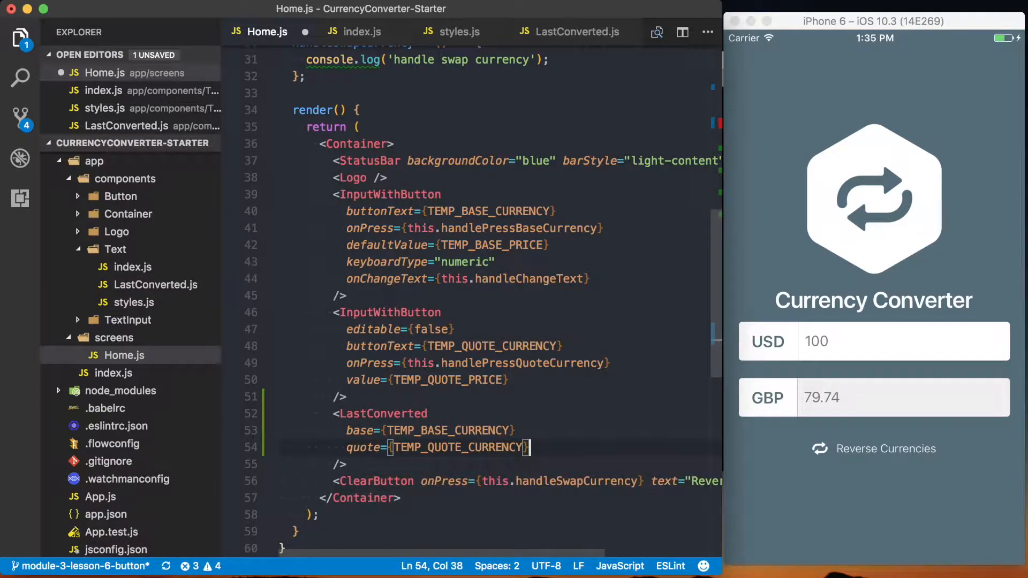
pyautogui.write('date={')
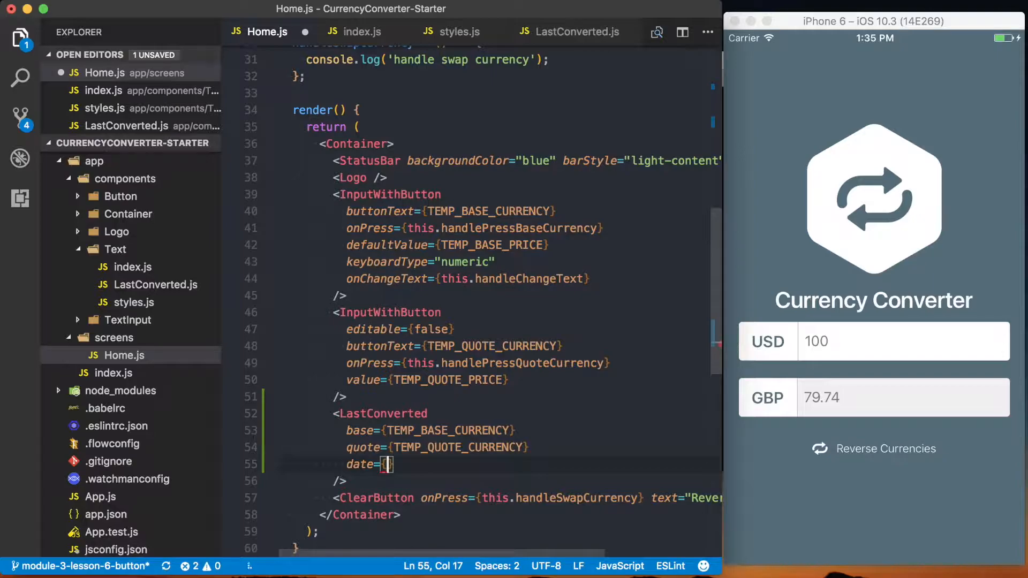
pyautogui.write('TEMP_CONVERSION_DATE')
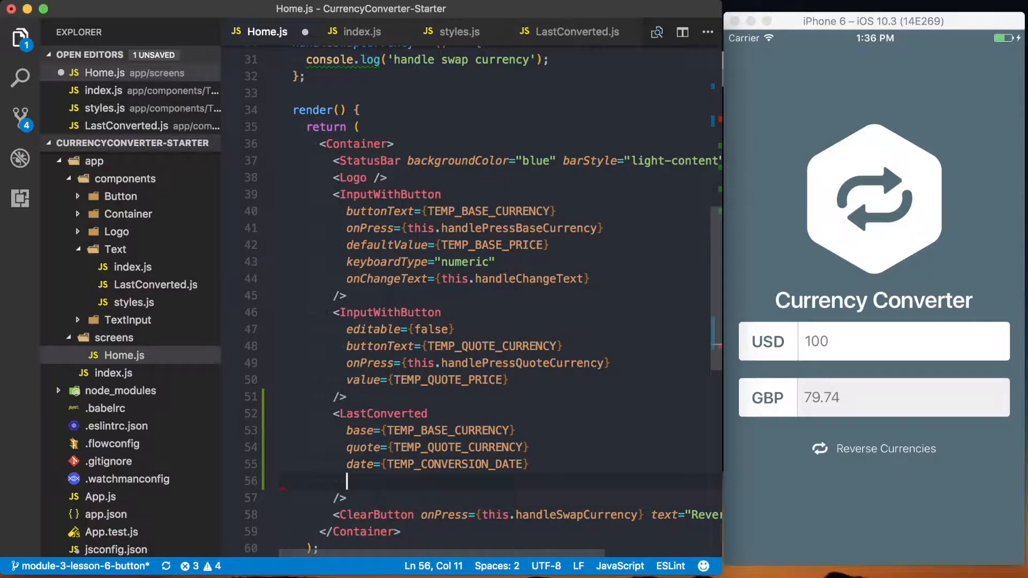
pyautogui.write('conversionRate=')
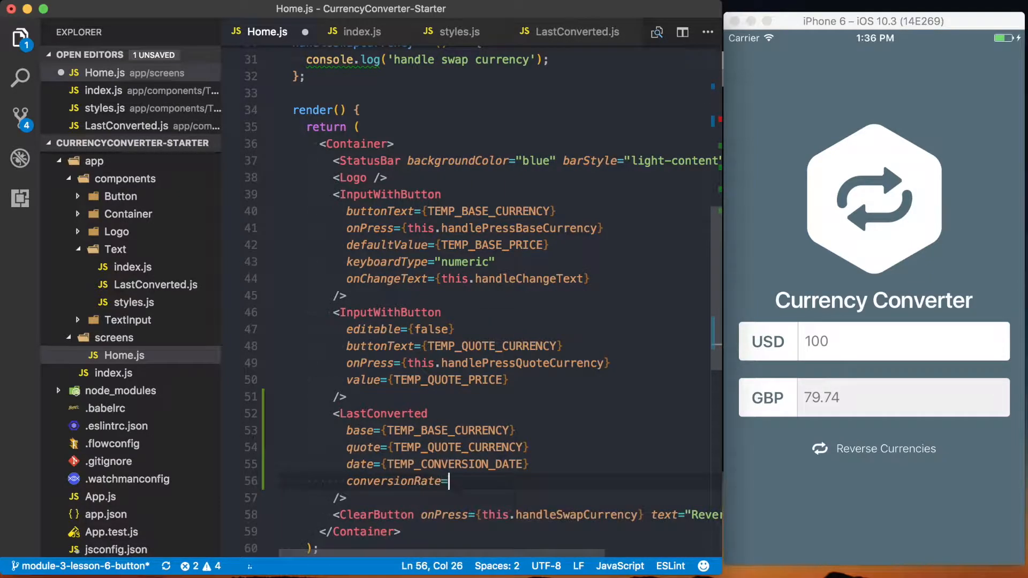
pyautogui.write('{TEMP_CONVERSION_RATE')
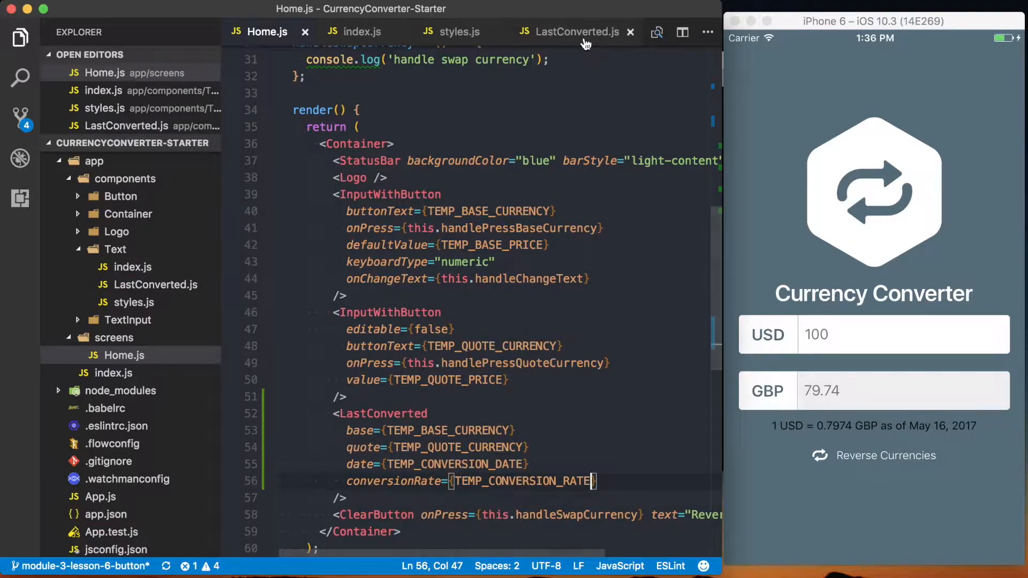
# Add style={styles.smallText} to LastConverted's Text element and bring up Text/styles.js.
pyautogui.click(578, 32)
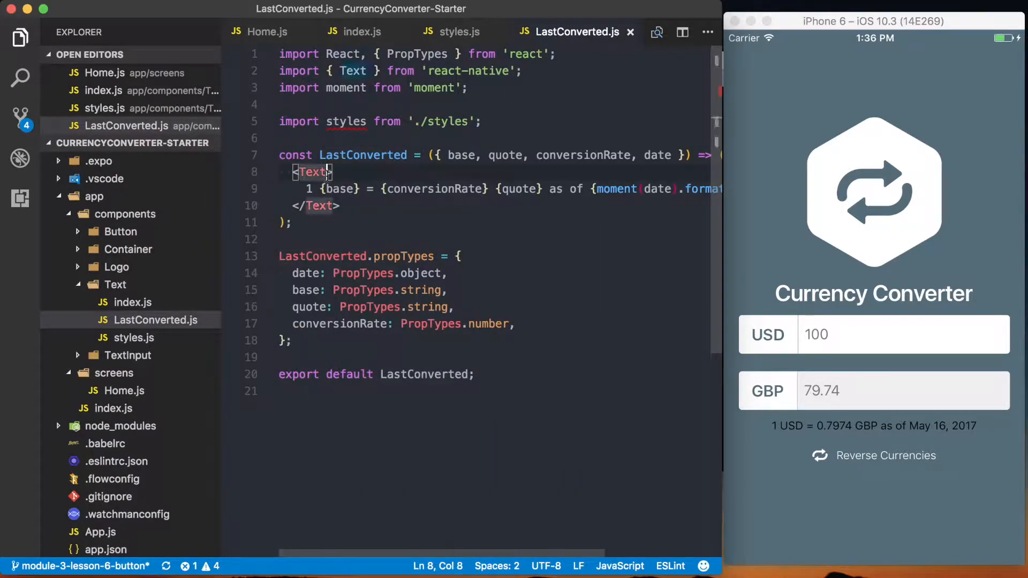
pyautogui.write('style={styles.smallText')
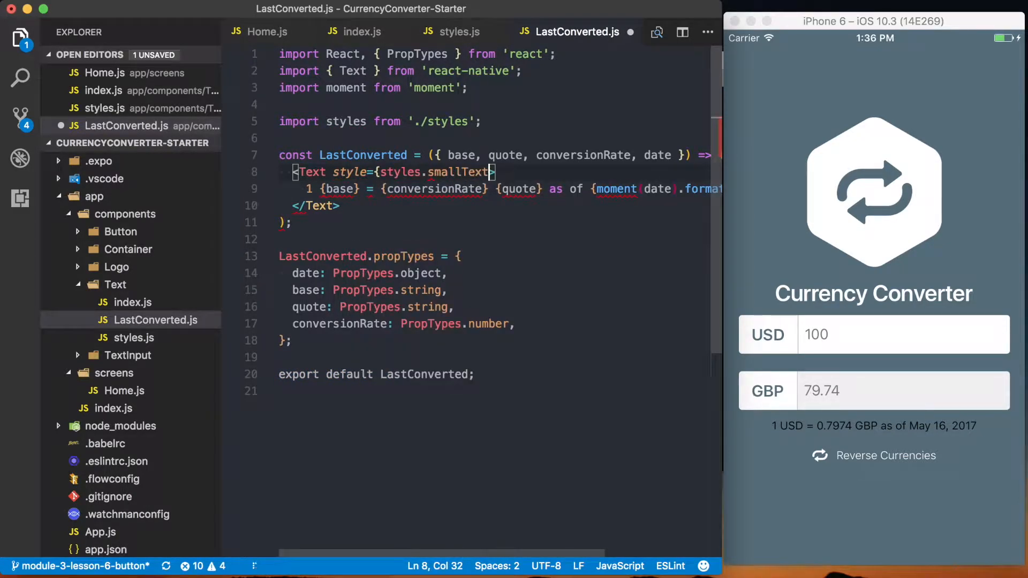
pyautogui.click(459, 32)
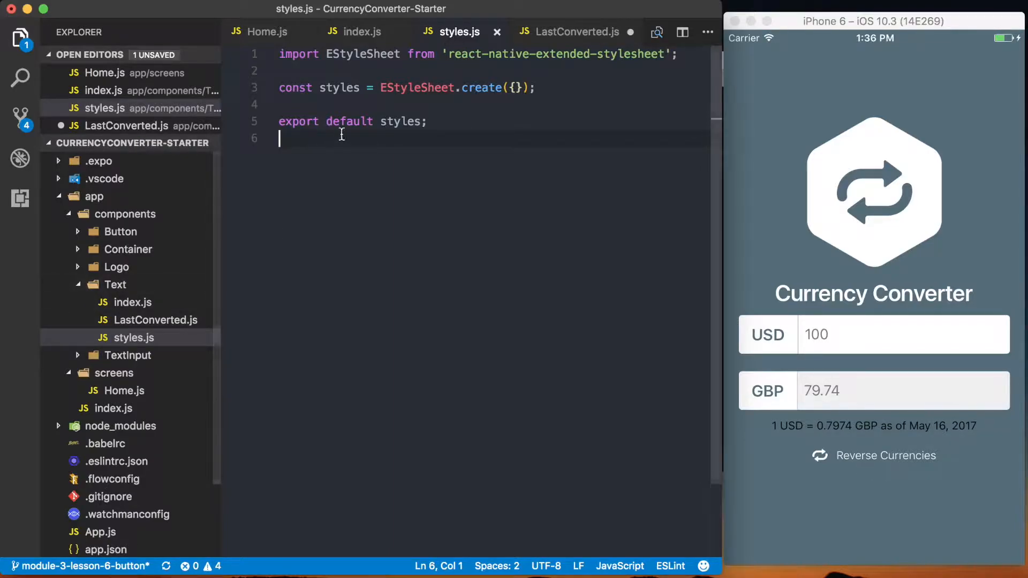
# Add a smallText style in styles.js with color '$white', a font size and textAlign 'center'.
pyautogui.write('sm')
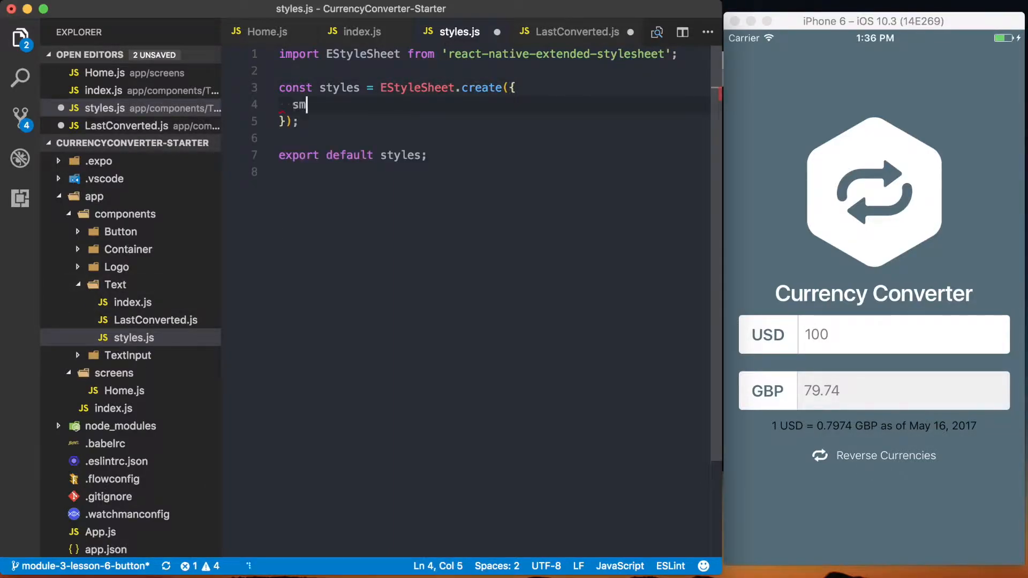
pyautogui.write('allText: {')
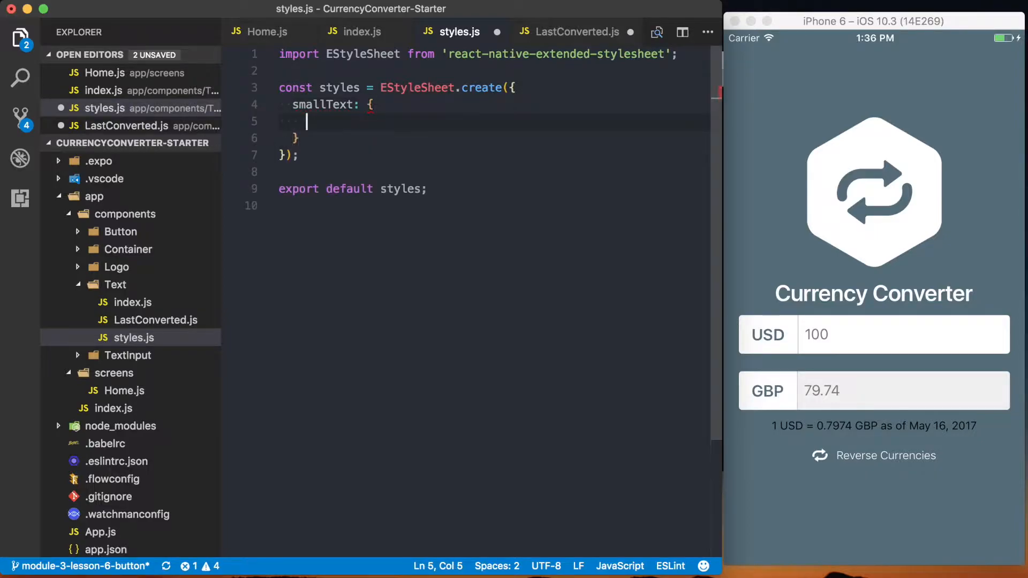
pyautogui.write("color: '$")
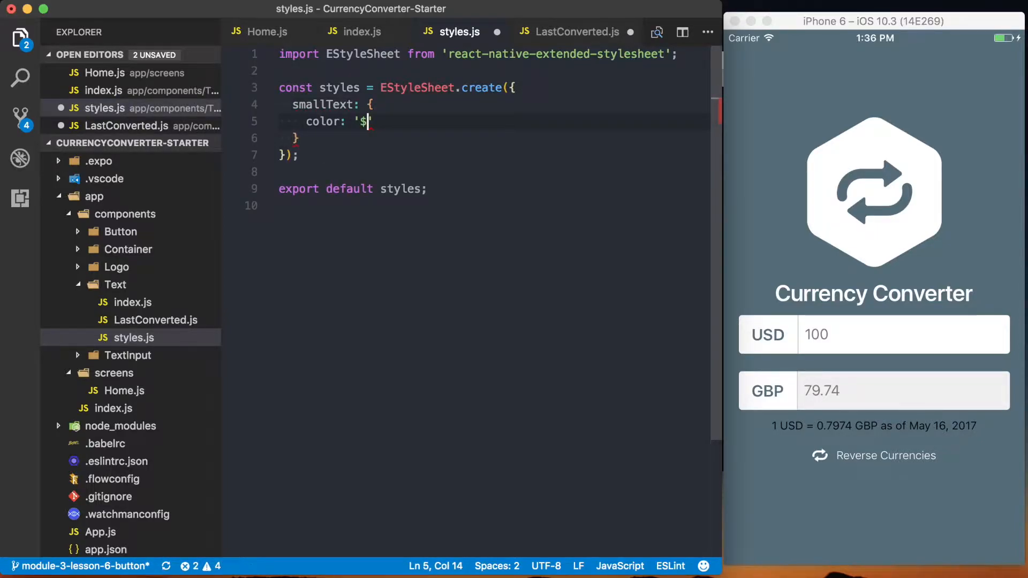
pyautogui.write("white',")
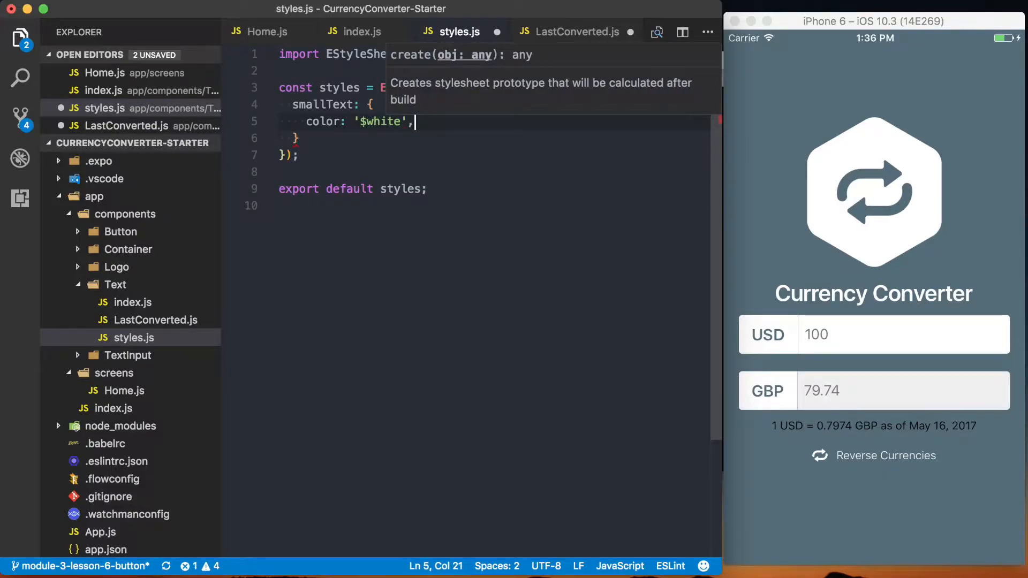
pyautogui.write('fontSize:')
pyautogui.write("textAlign: 'cen")
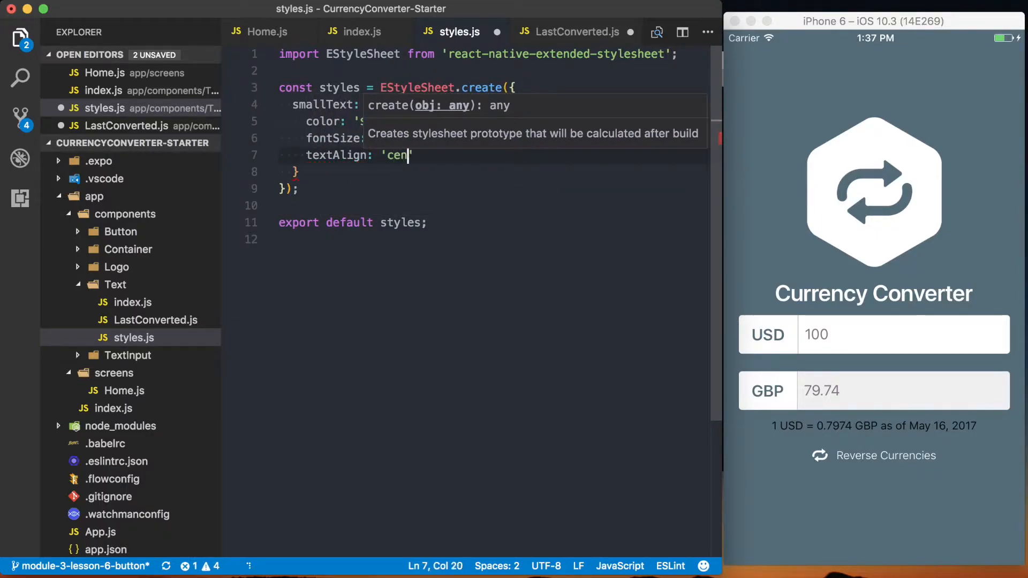
pyautogui.write("ter',")
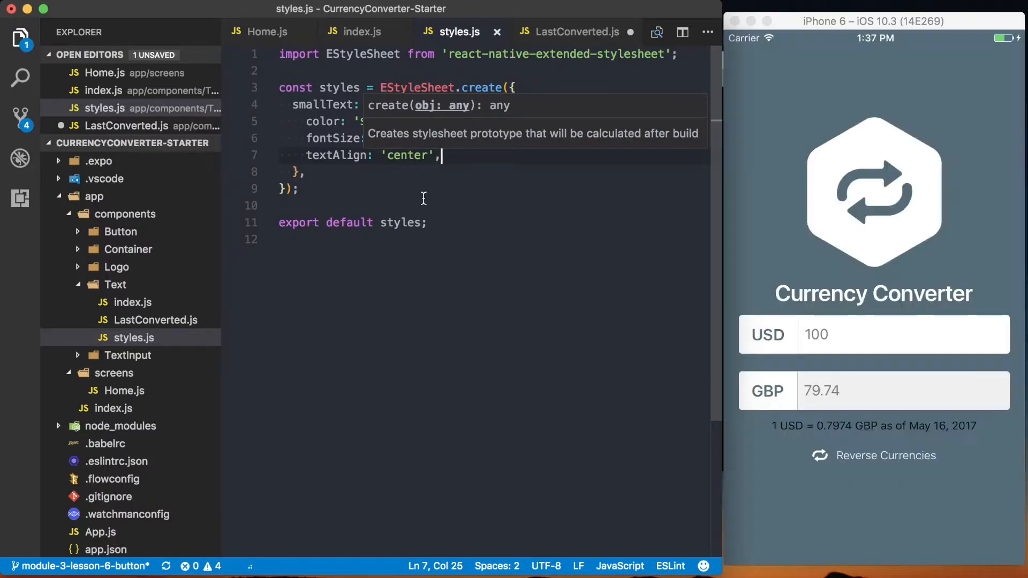
pyautogui.click(578, 32)
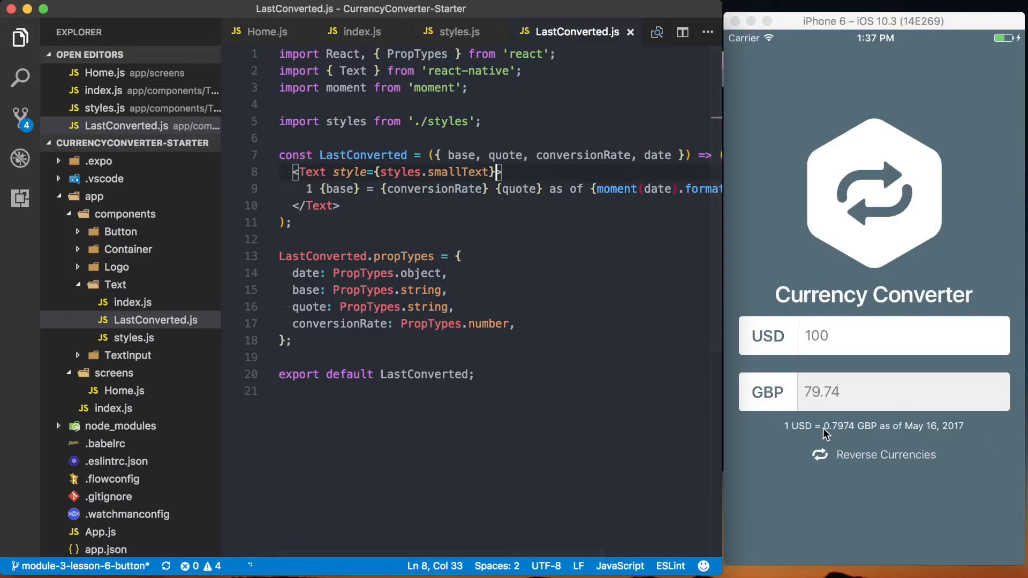
pyautogui.moveTo(804, 438)
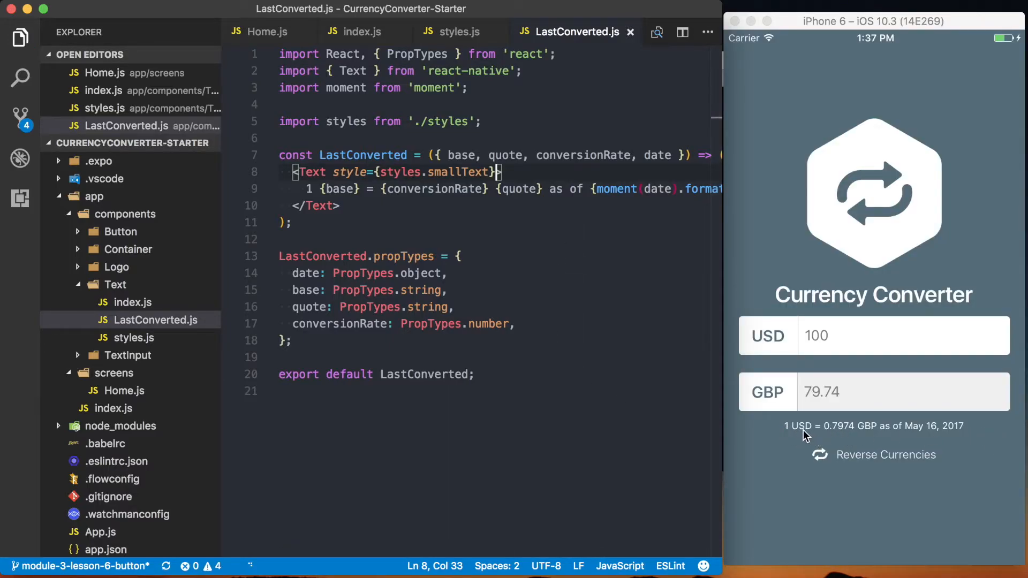
pyautogui.moveTo(864, 433)
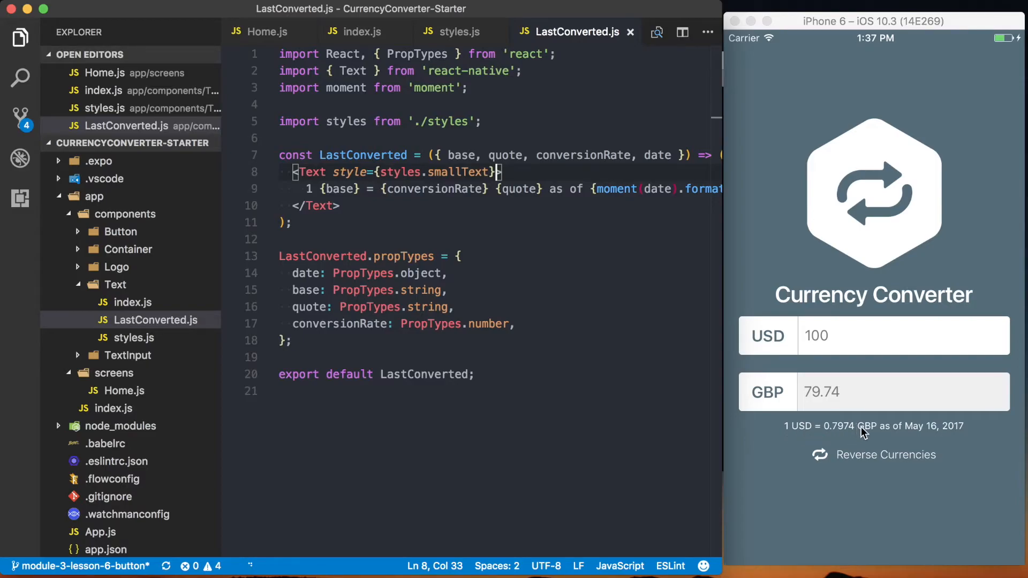
pyautogui.moveTo(935, 430)
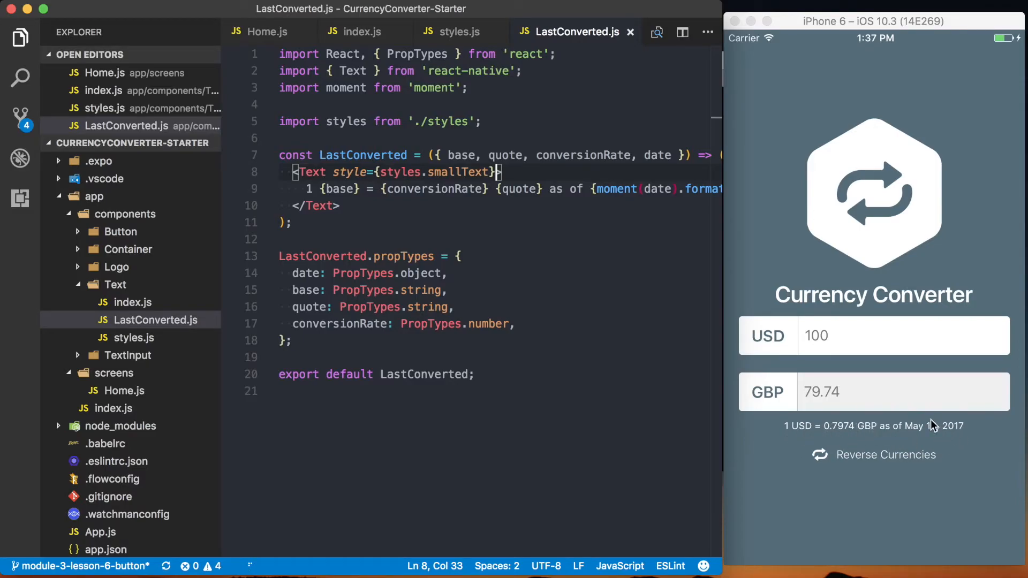